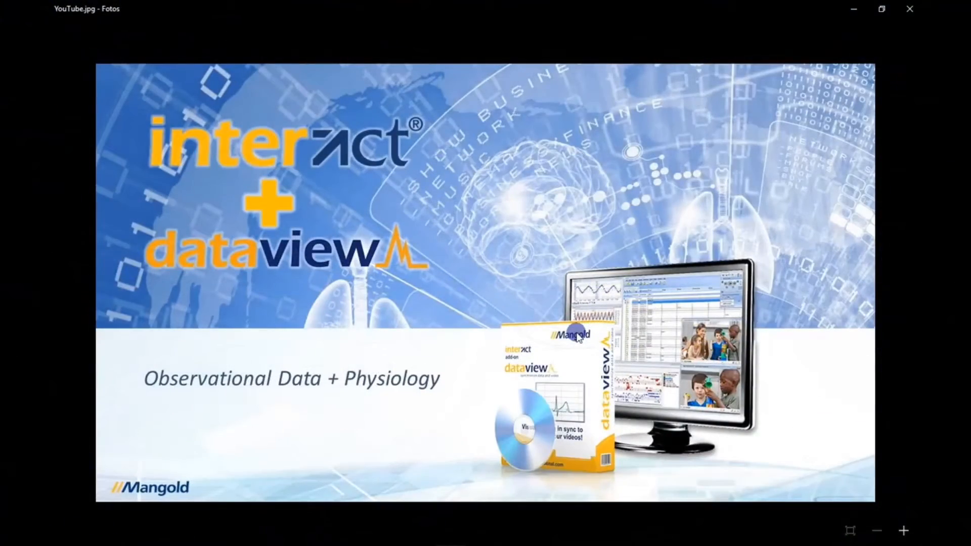
pyautogui.moveTo(681, 285)
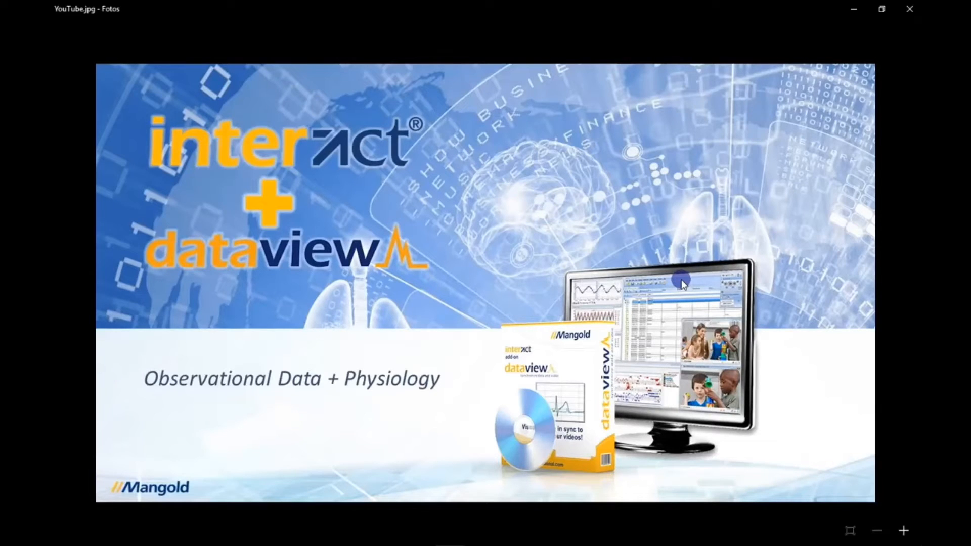
pyautogui.moveTo(909, 9)
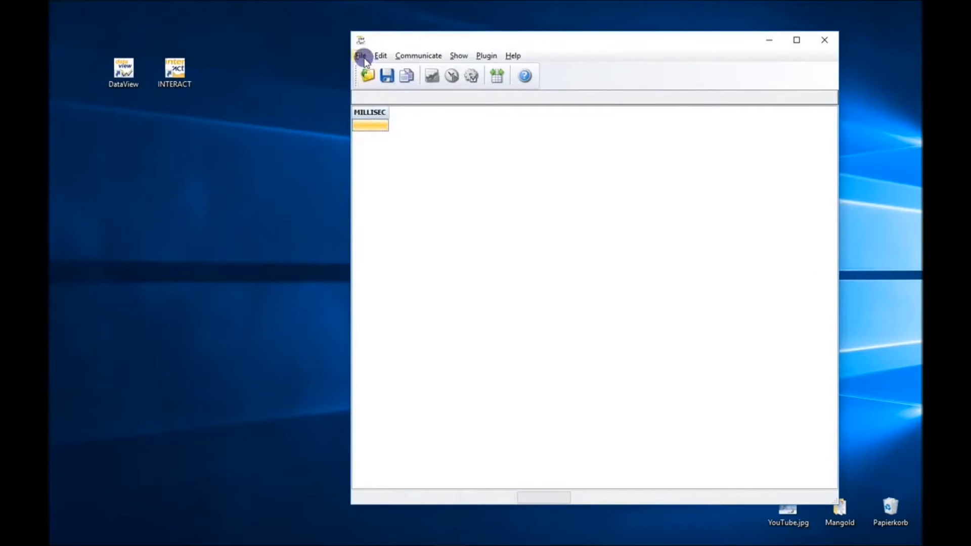
# - Reopen the recent AnalysisExample_Data2.dtl recording from the File menu
pyautogui.click(361, 55)
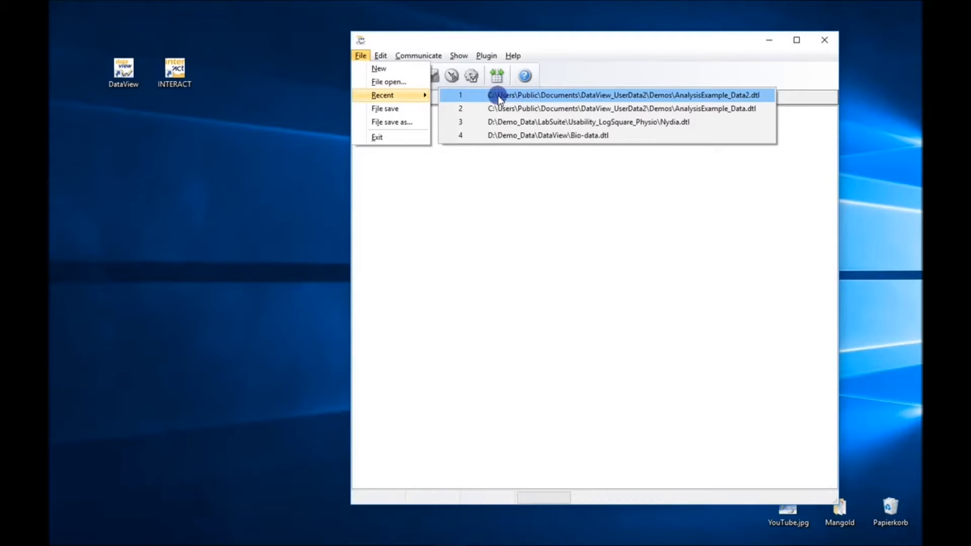
pyautogui.moveTo(586, 100)
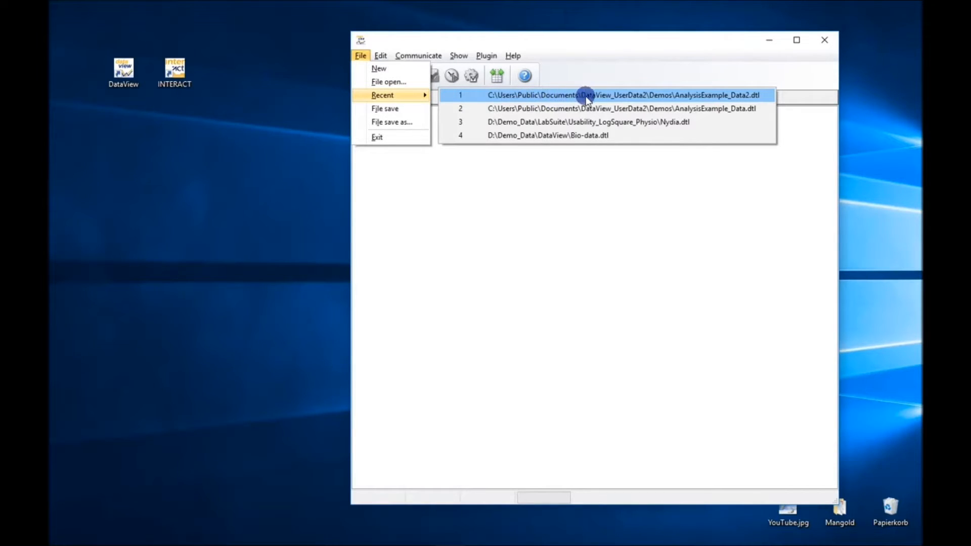
pyautogui.moveTo(656, 99)
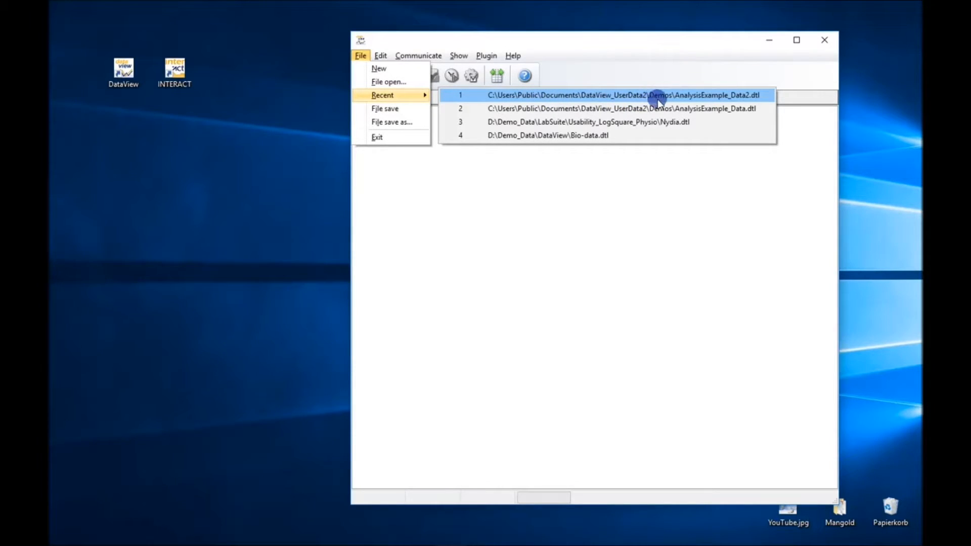
pyautogui.moveTo(741, 100)
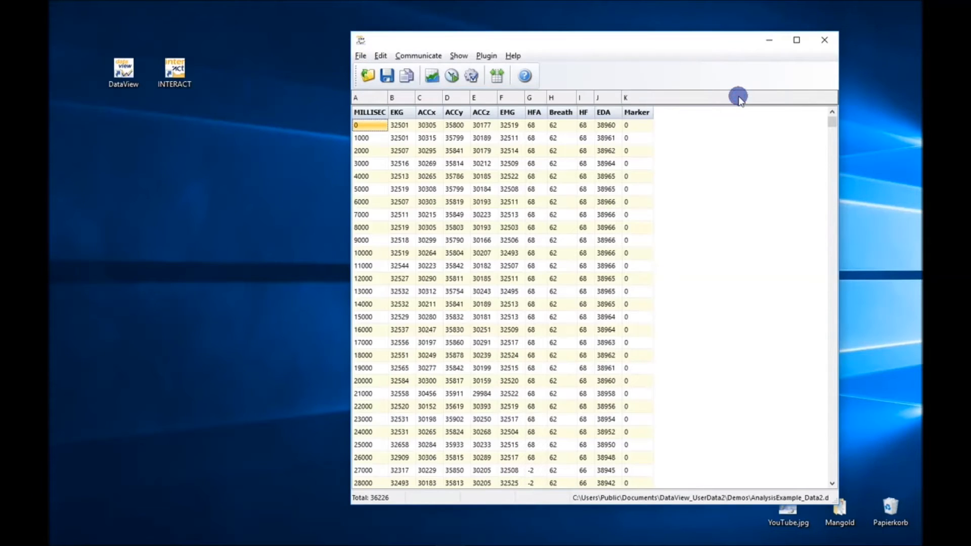
pyautogui.moveTo(716, 33)
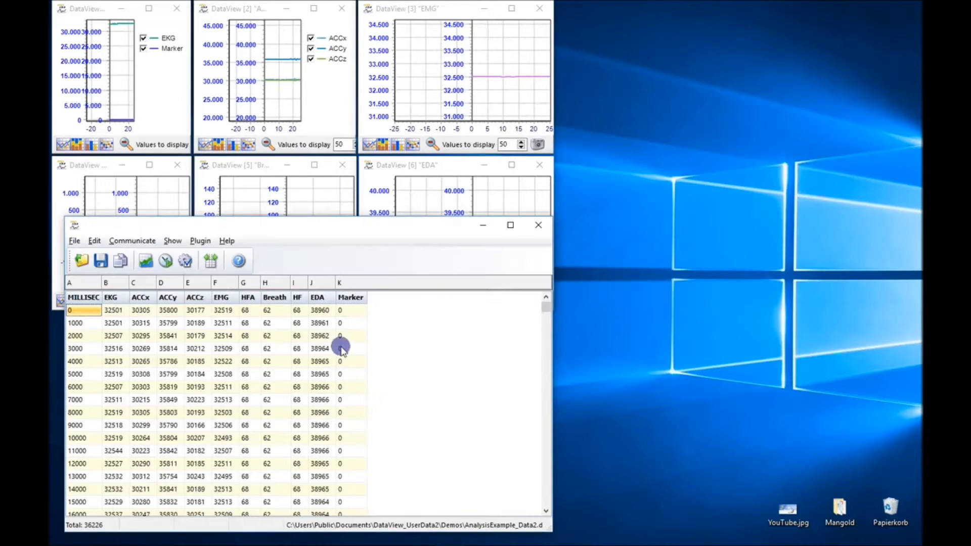
# - Select a value in the EDA column of the data table
pyautogui.click(319, 323)
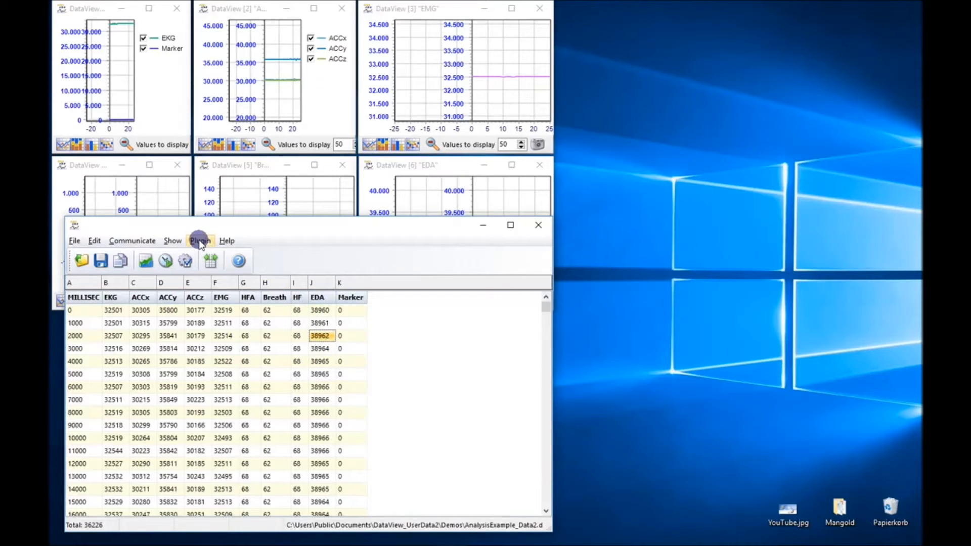
# - Run the Analyse Beispiel routine from Plugin > Analysis Routines
pyautogui.click(199, 241)
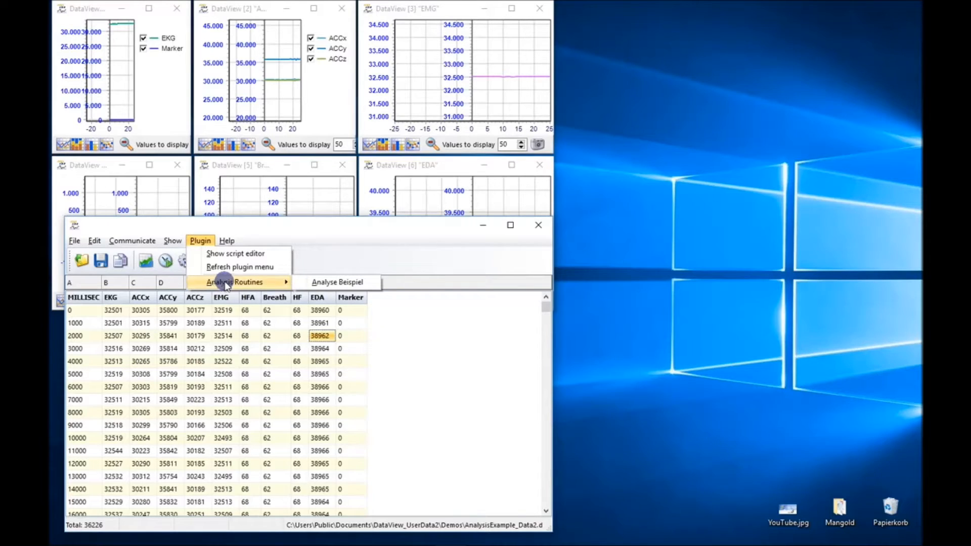
pyautogui.moveTo(338, 282)
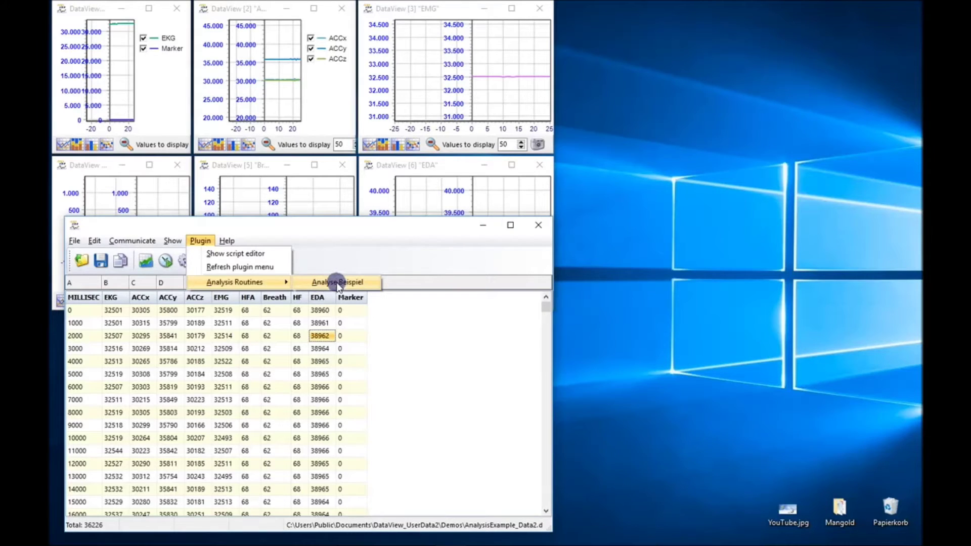
pyautogui.click(338, 282)
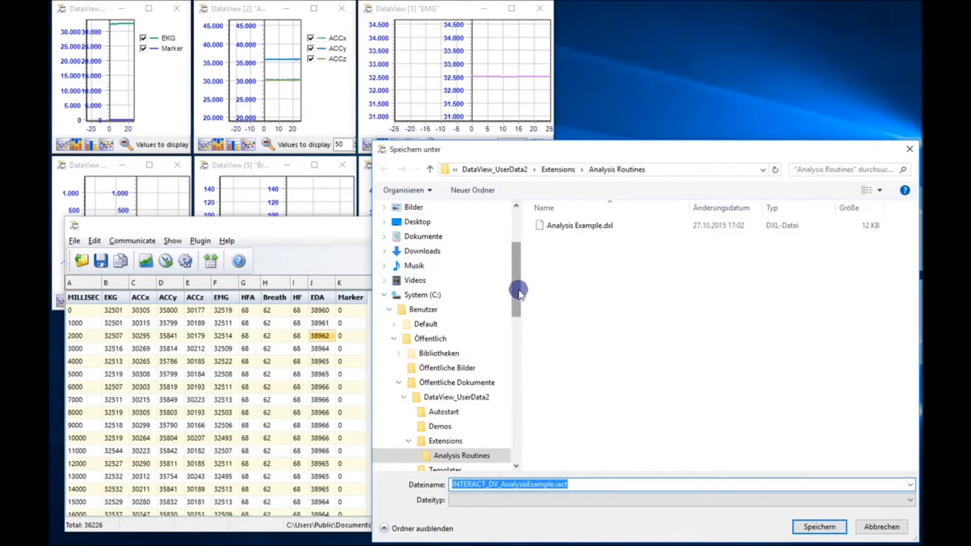
# - Save INTERACT_DV_AnalysisExample.iact to the Desktop
pyautogui.scroll(3)
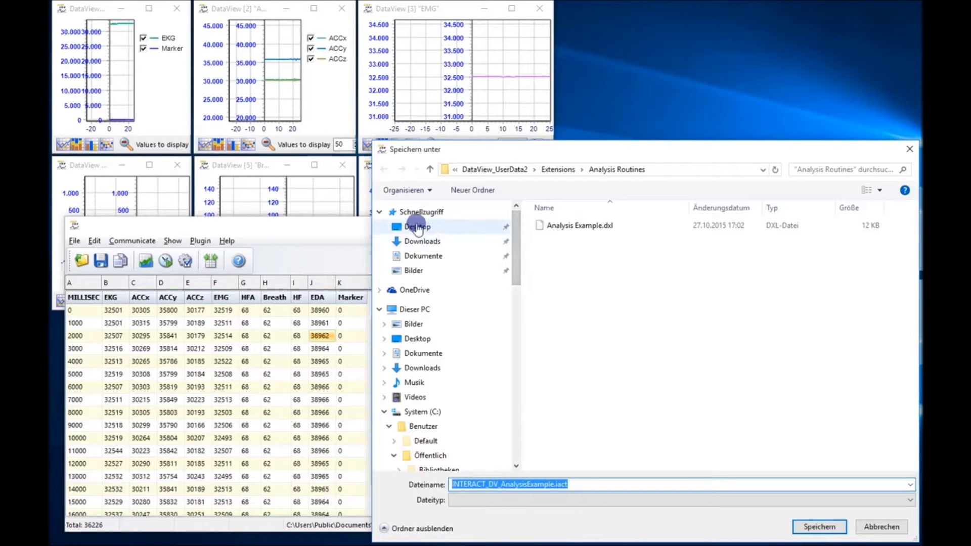
pyautogui.click(417, 337)
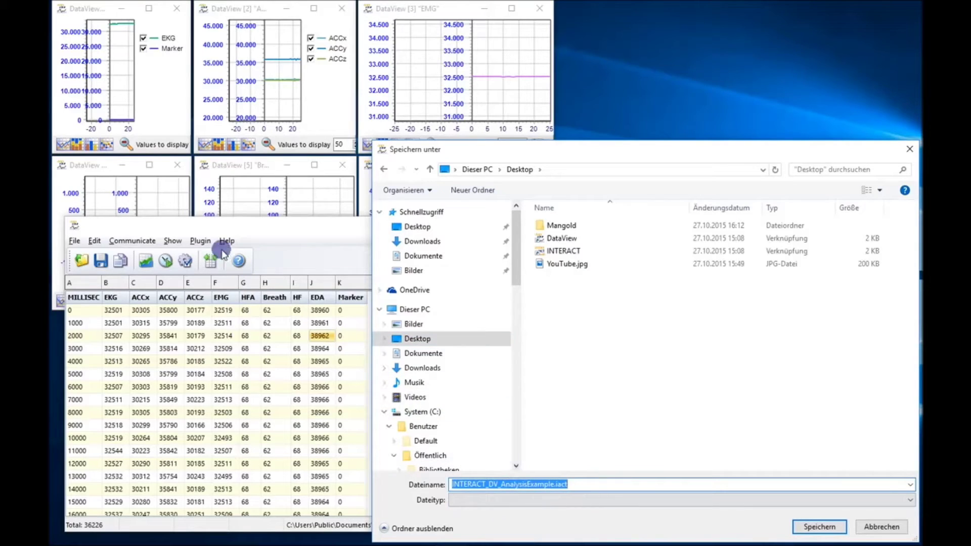
pyautogui.moveTo(669, 508)
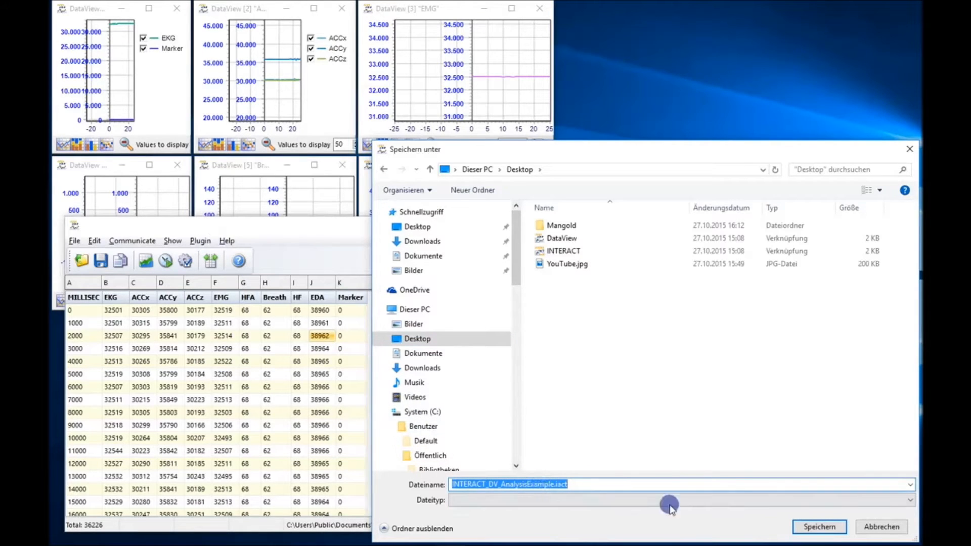
pyautogui.click(818, 526)
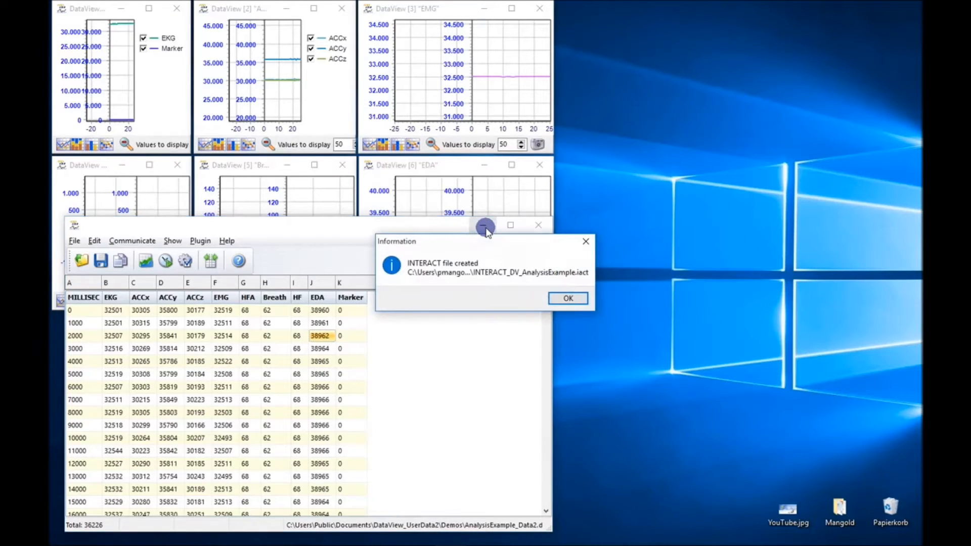
pyautogui.moveTo(441, 266)
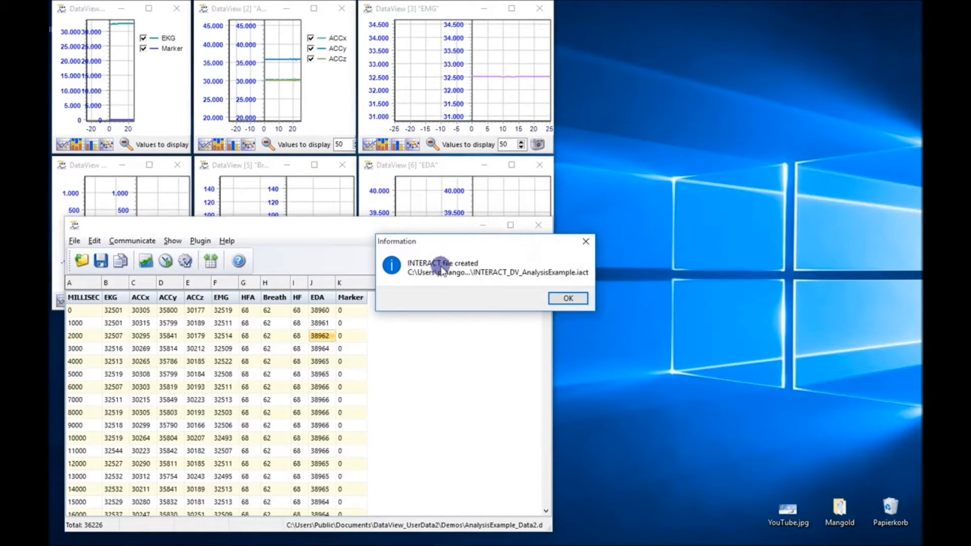
# - Dismiss the file-created message and launch INTERACT from its desktop shortcut
pyautogui.click(566, 297)
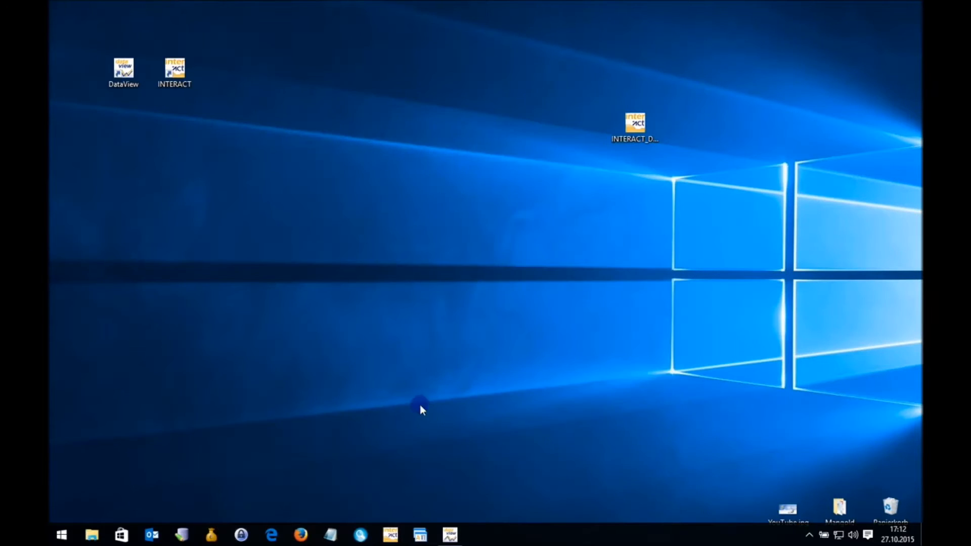
pyautogui.click(174, 68)
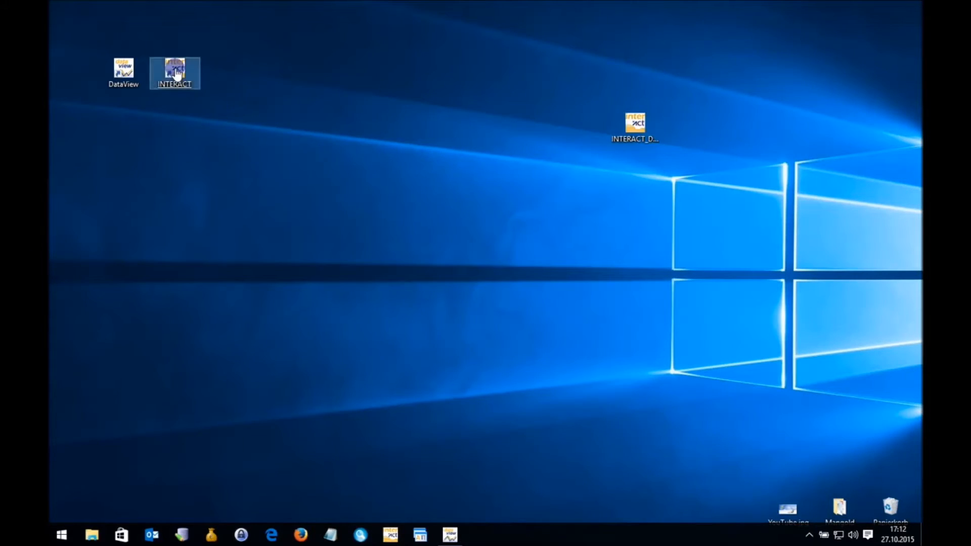
pyautogui.doubleClick(175, 67)
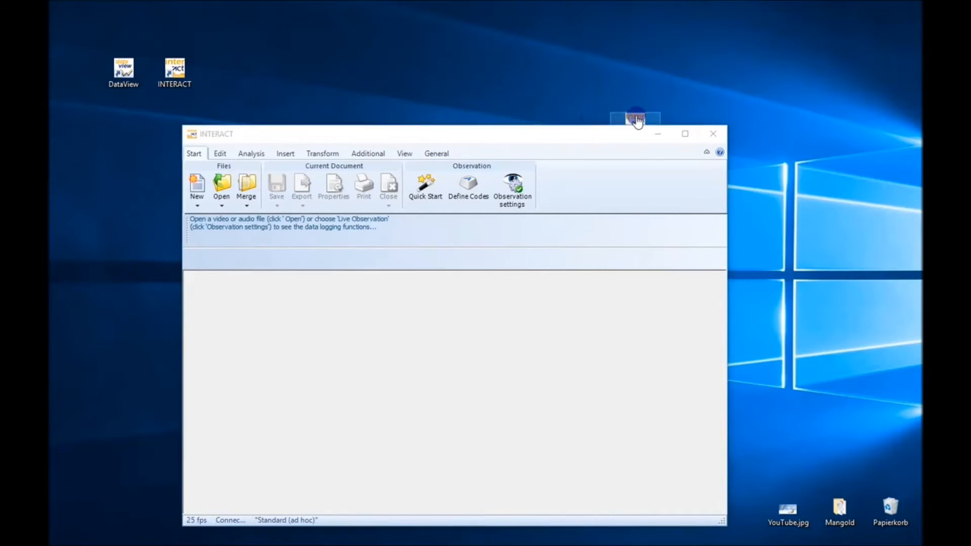
# - Load INTERACT_DV_AnalysisExample.iact into INTERACT with DataView alongside
pyautogui.click(221, 186)
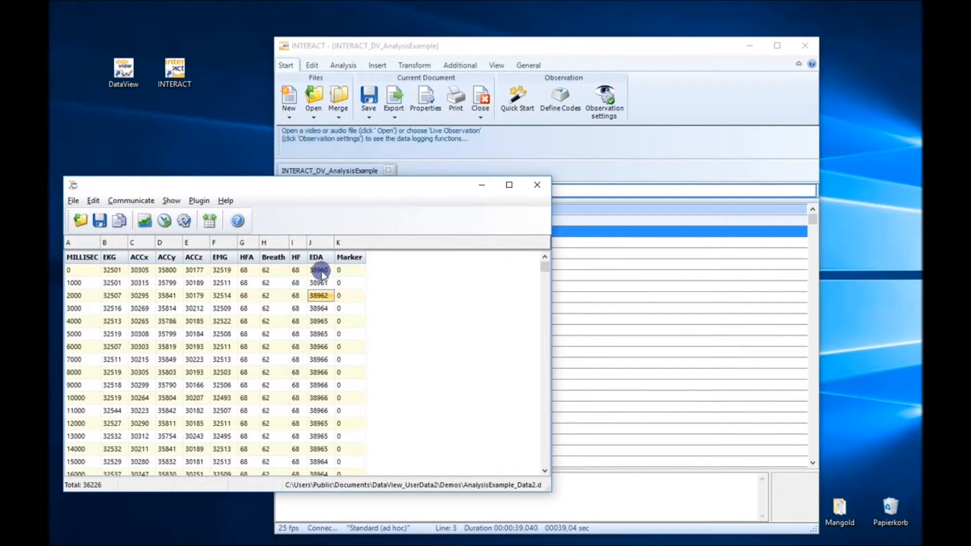
# - Inspect two EDA values, then bring up DataView's plugin functions
pyautogui.click(319, 308)
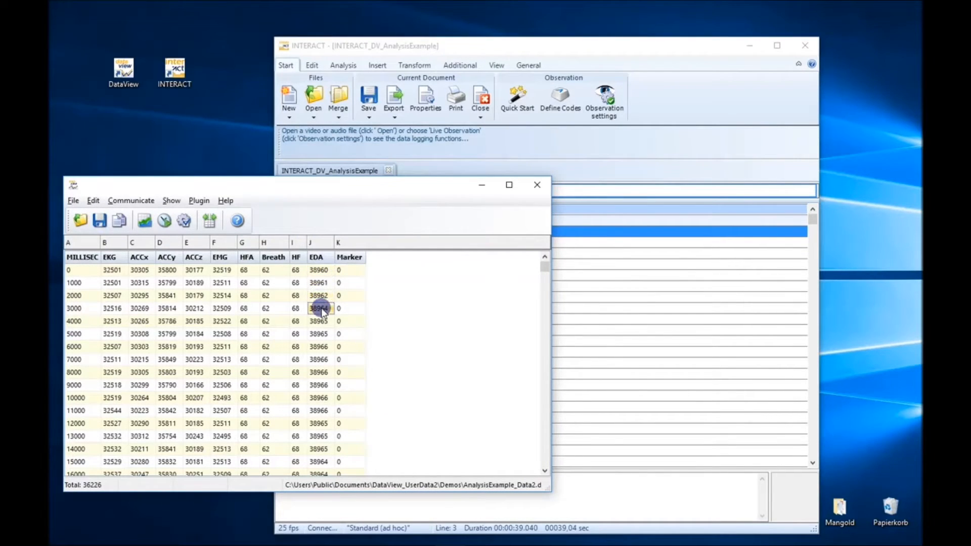
pyautogui.click(319, 334)
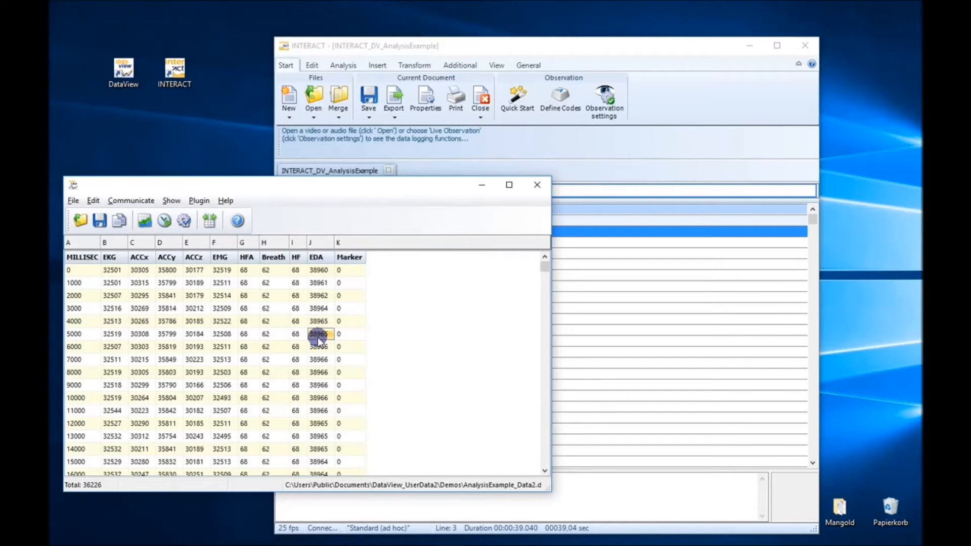
pyautogui.moveTo(200, 200)
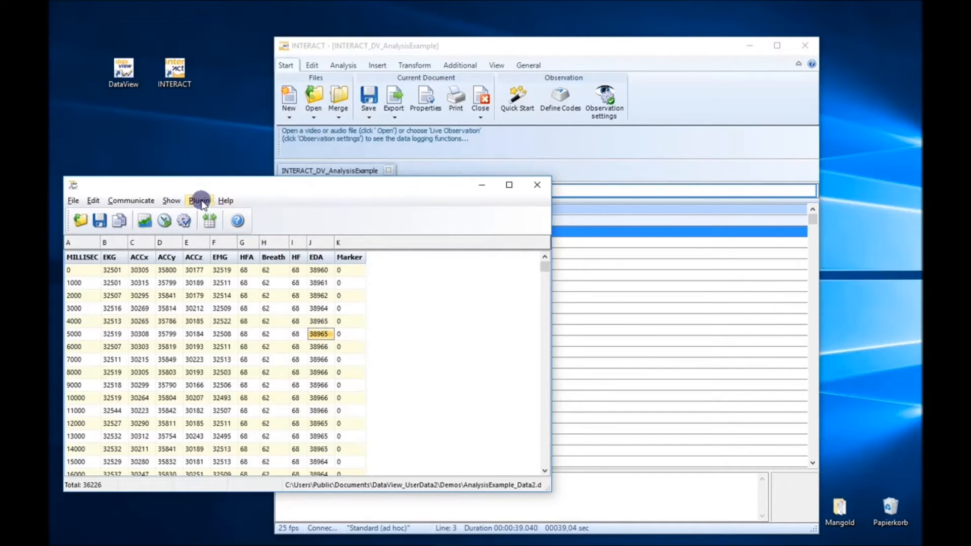
pyautogui.click(198, 200)
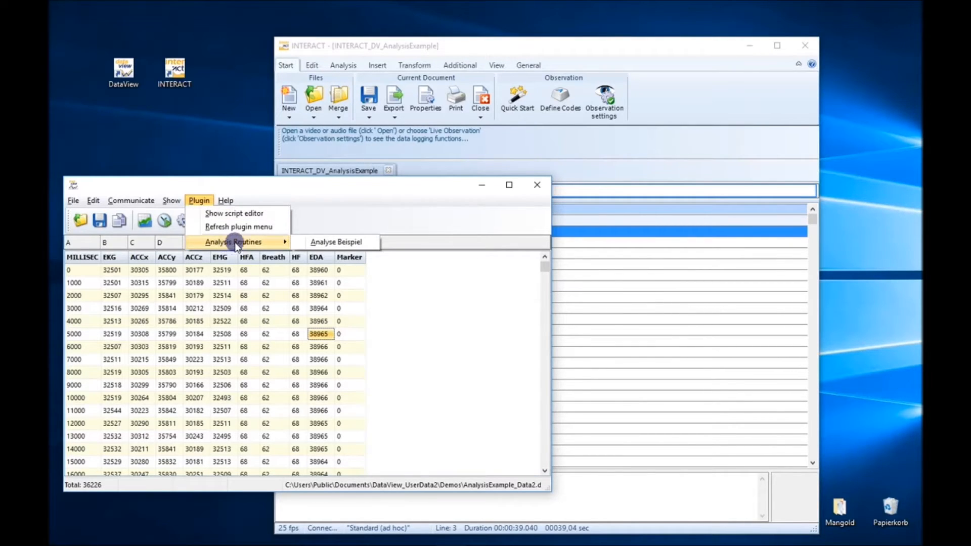
pyautogui.moveTo(242, 216)
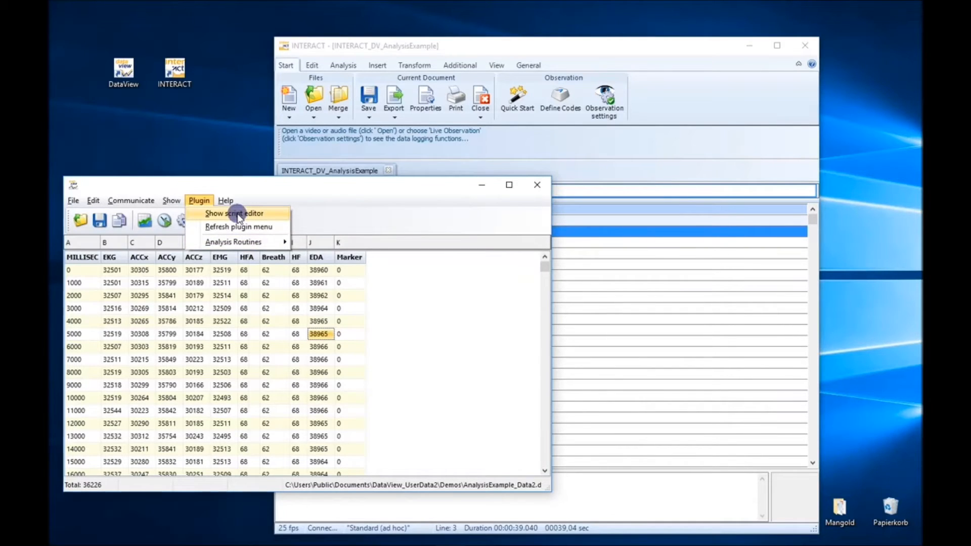
# - Show the Analysis Example.dxl script scrolled to the INTList_AddEvent loop with the 38900 EDA threshold
pyautogui.click(234, 214)
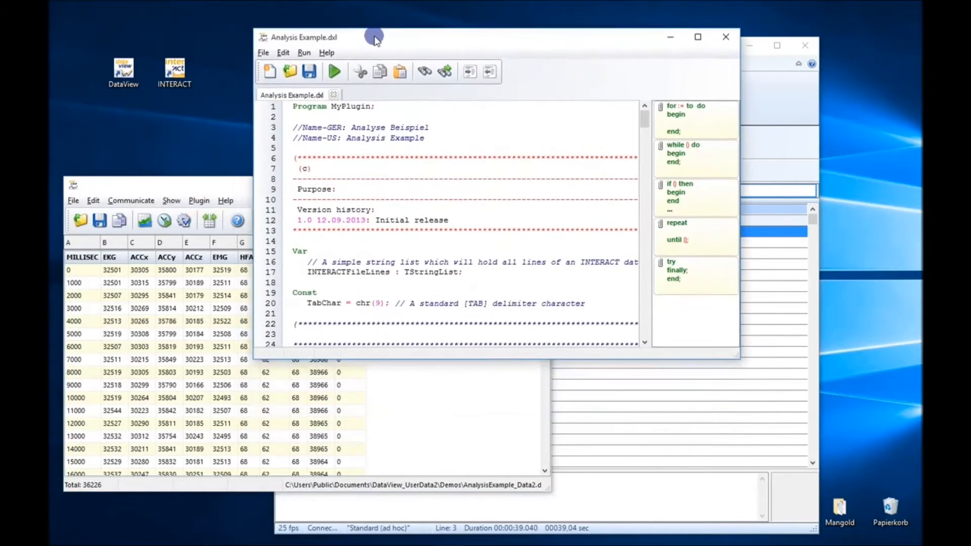
pyautogui.moveTo(373, 37); pyautogui.dragTo(373, 32)
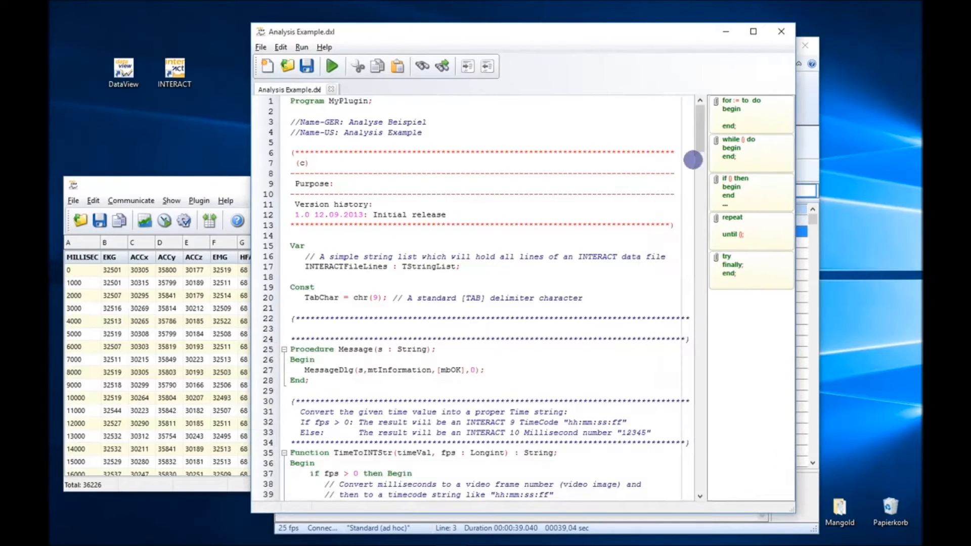
pyautogui.scroll(-3)
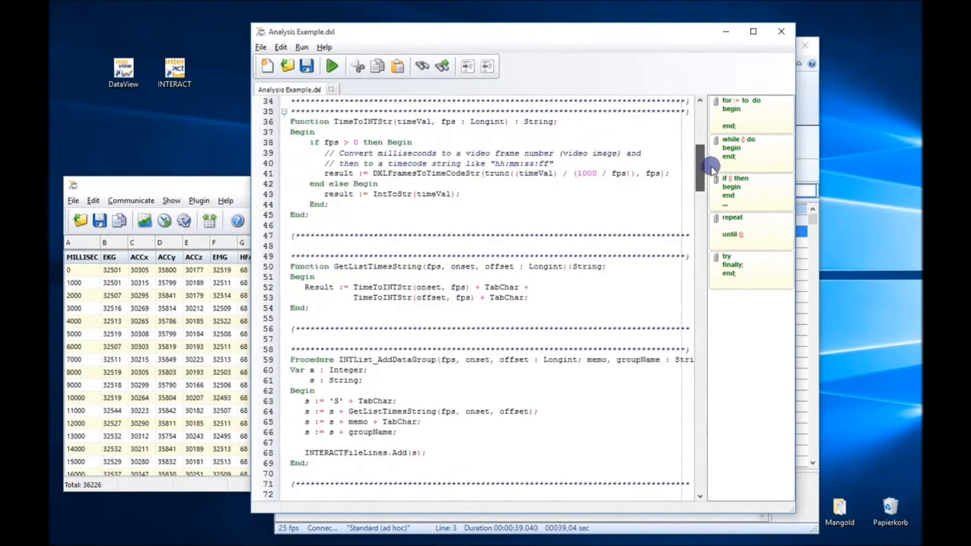
pyautogui.scroll(-3)
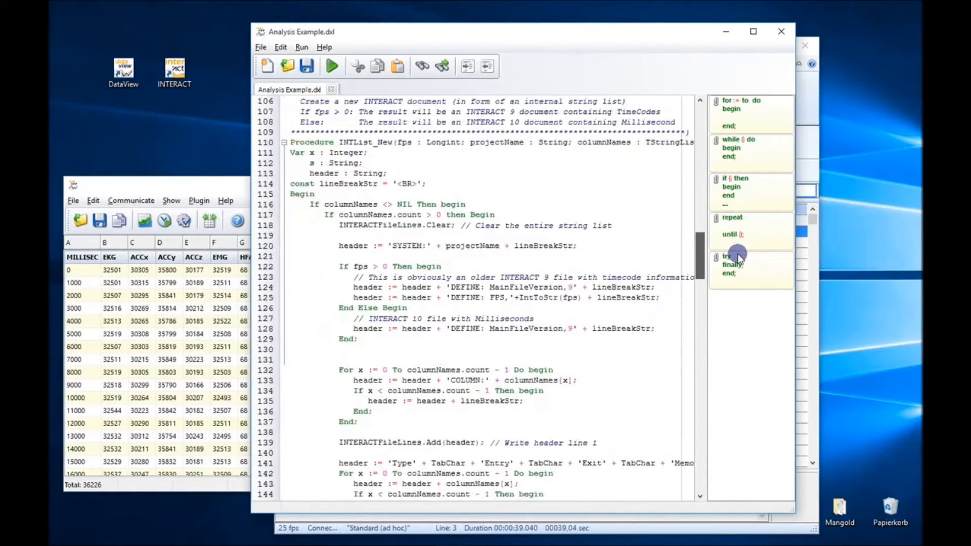
pyautogui.scroll(-3)
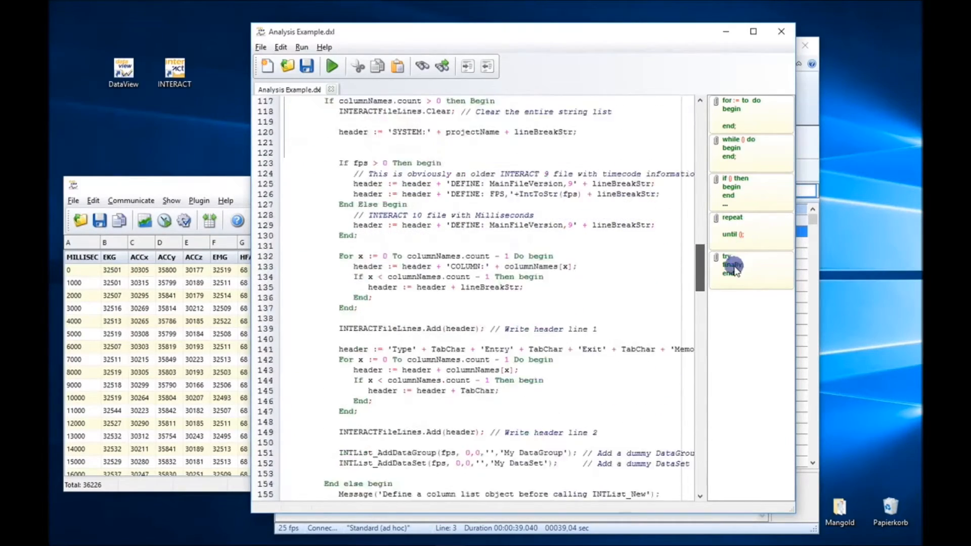
pyautogui.scroll(-3)
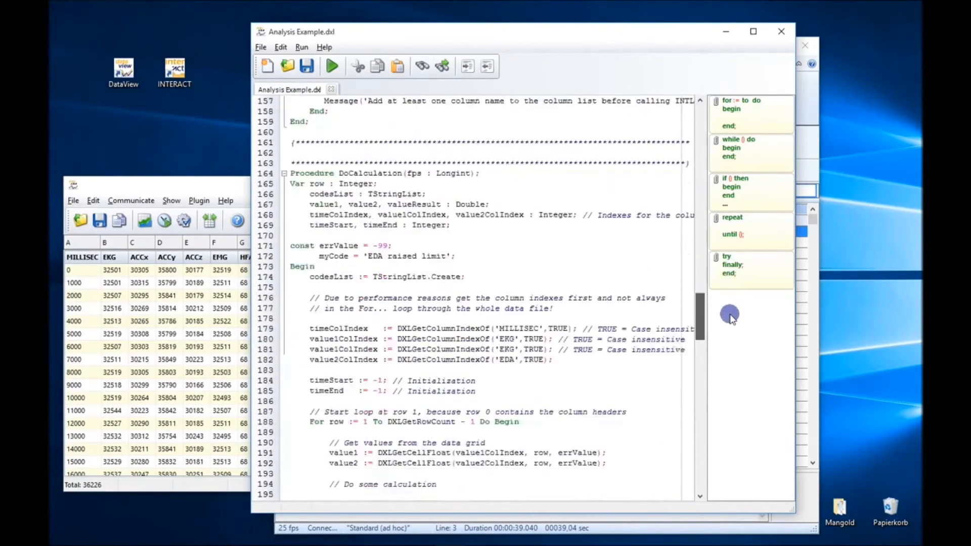
pyautogui.scroll(-3)
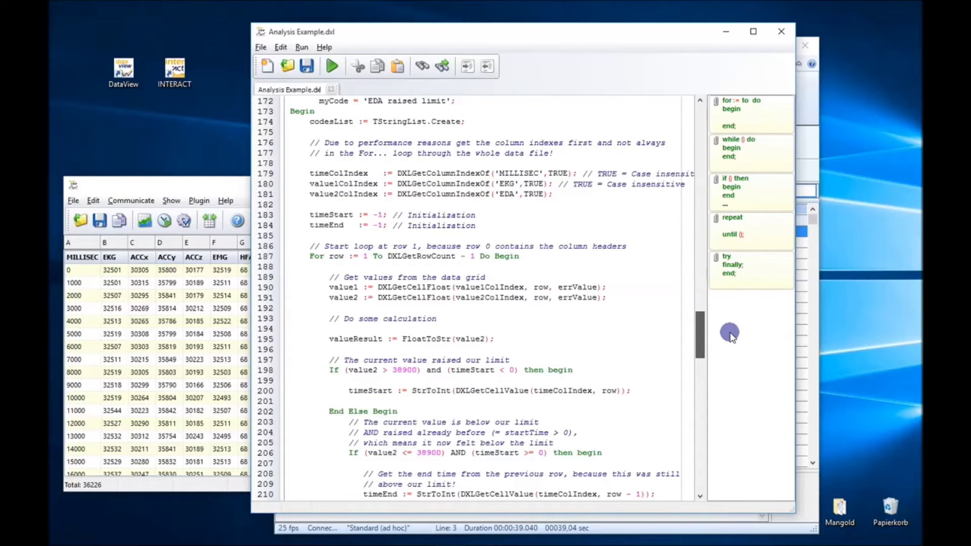
pyautogui.scroll(3)
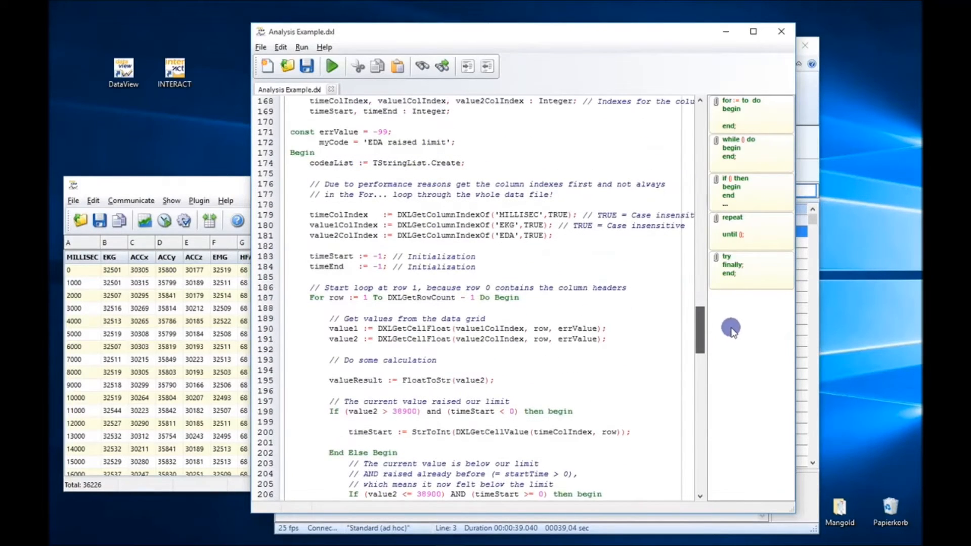
pyautogui.scroll(-3)
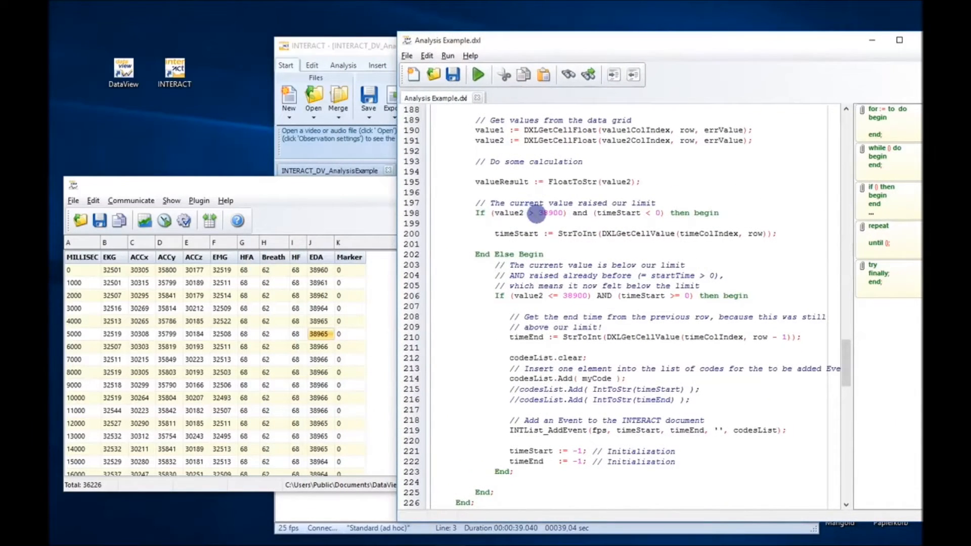
# - Highlight the 38900 limit and compare EDA readings around 38960–38966 against it
pyautogui.doubleClick(550, 212)
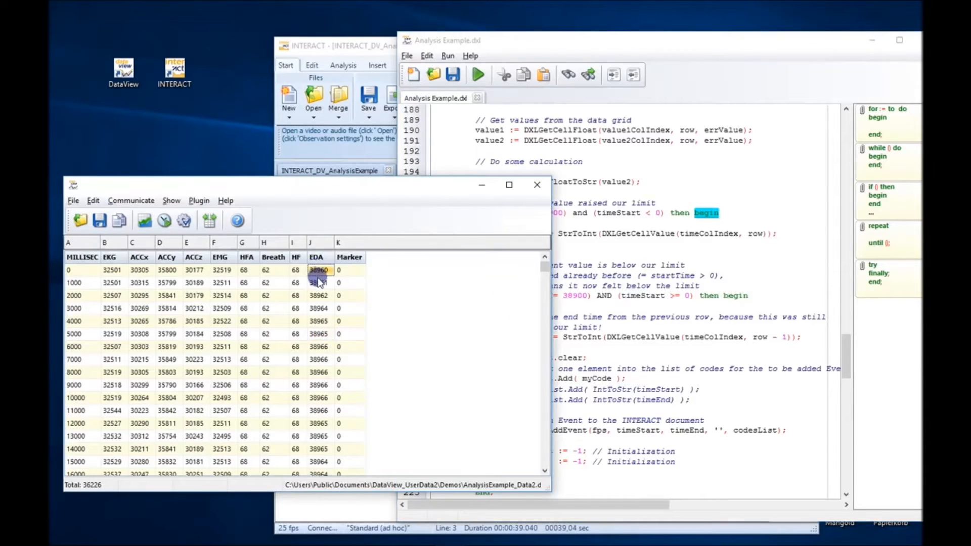
pyautogui.click(317, 321)
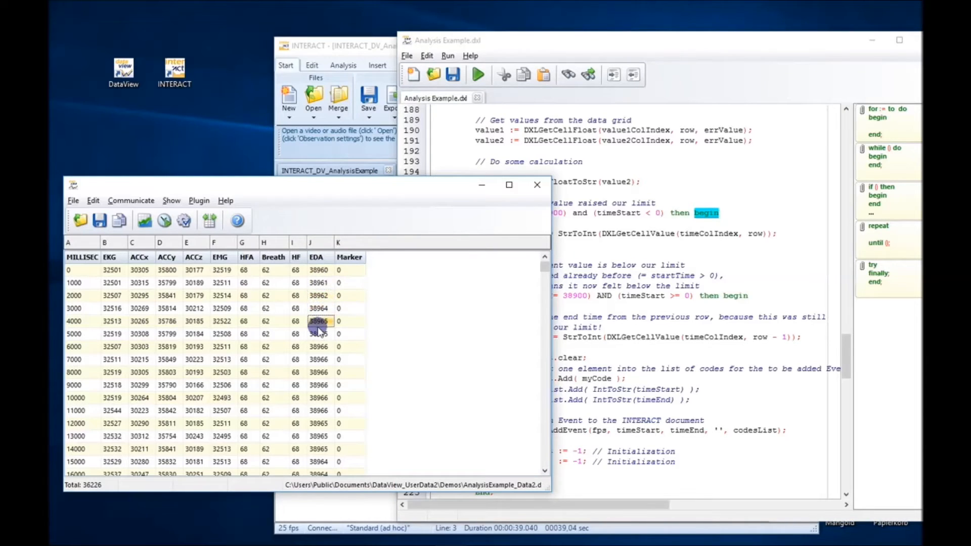
pyautogui.click(319, 295)
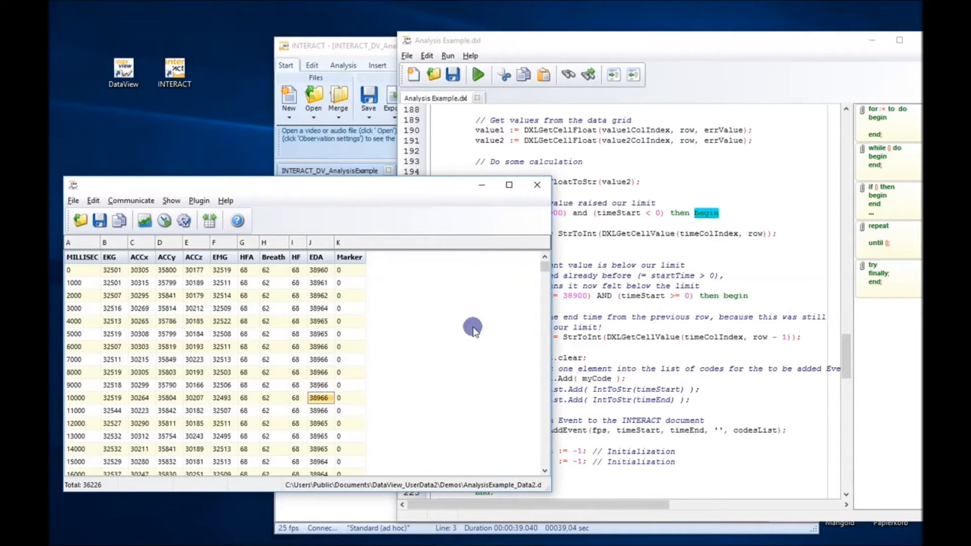
pyautogui.scroll(-3)
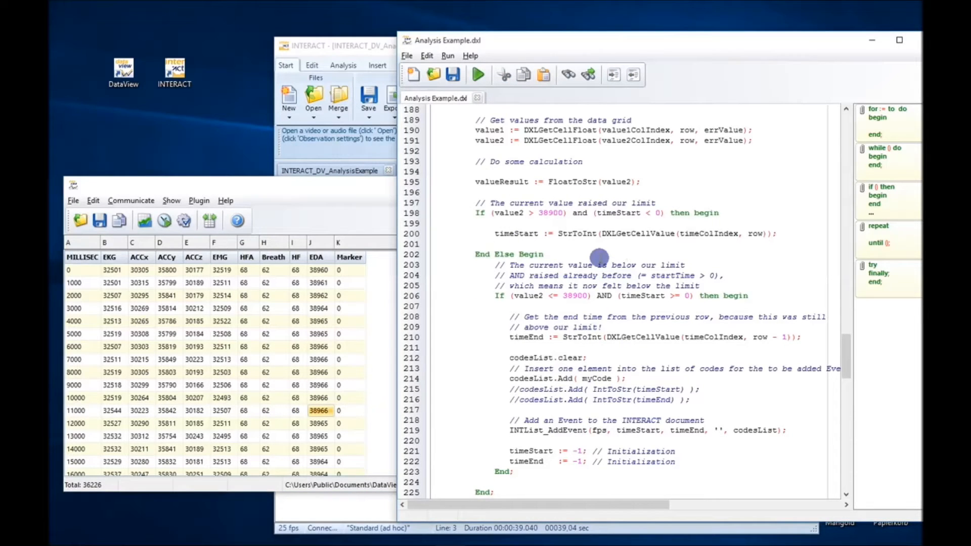
pyautogui.moveTo(385, 50)
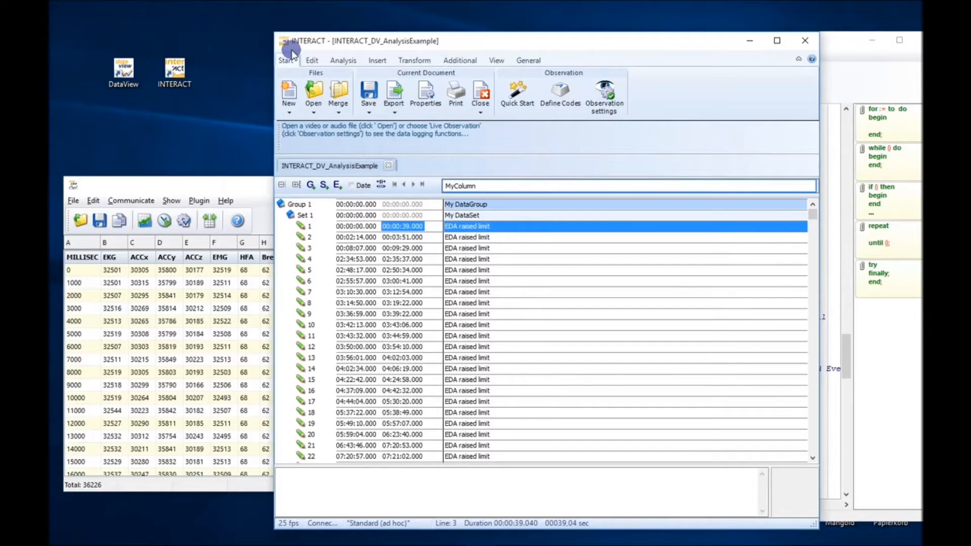
pyautogui.moveTo(400, 47)
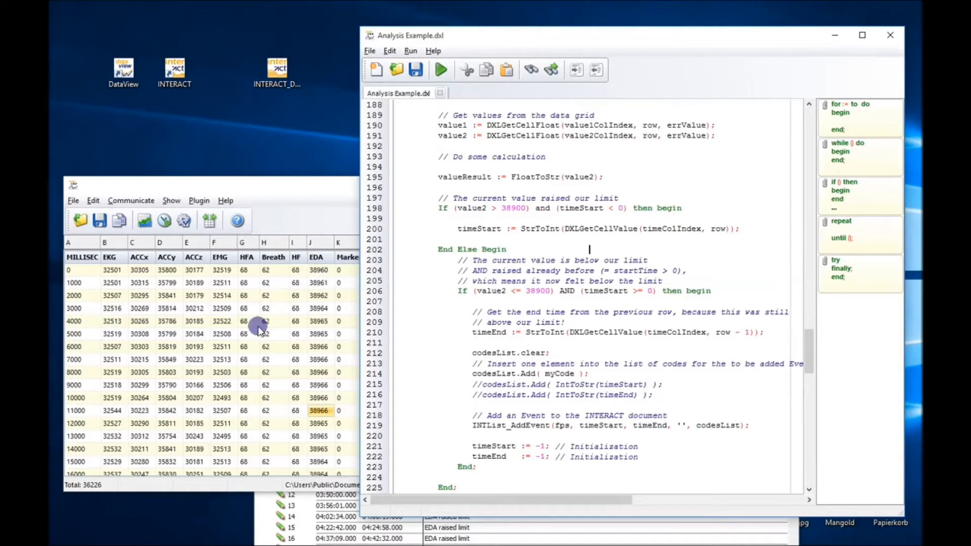
pyautogui.moveTo(252, 315)
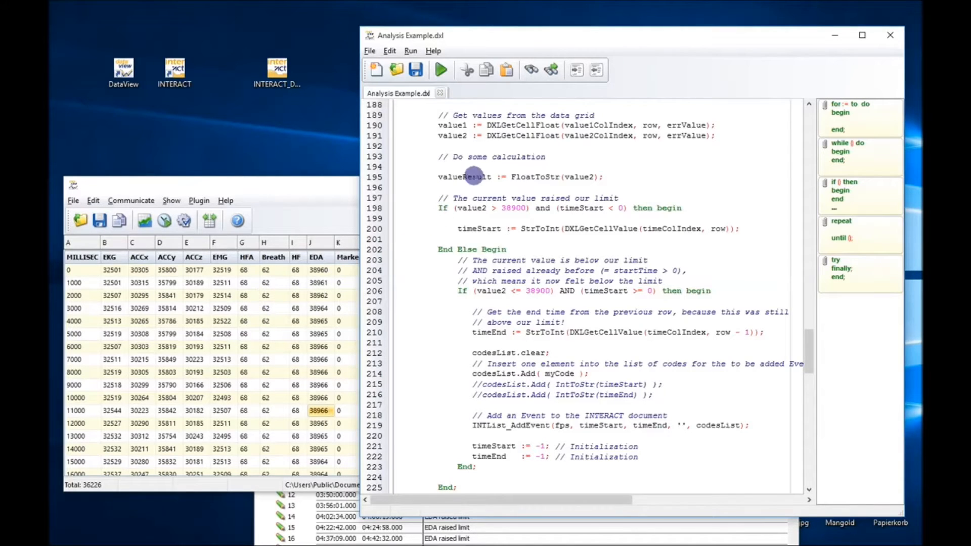
pyautogui.moveTo(499, 210)
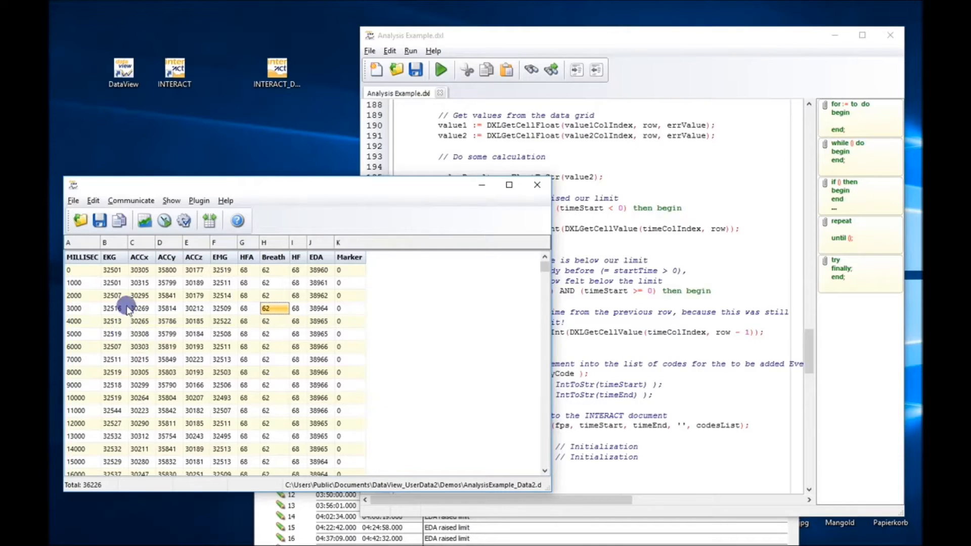
pyautogui.moveTo(180, 325)
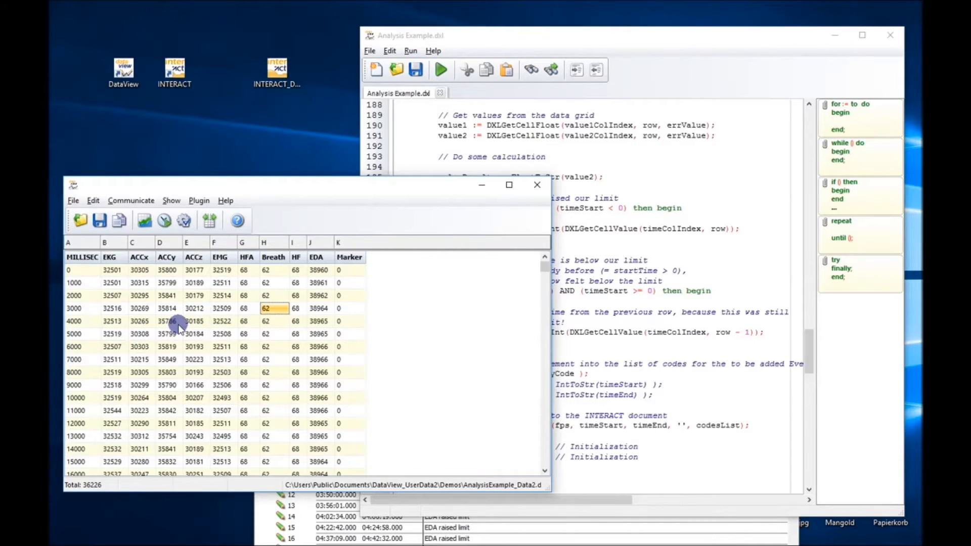
pyautogui.moveTo(204, 328)
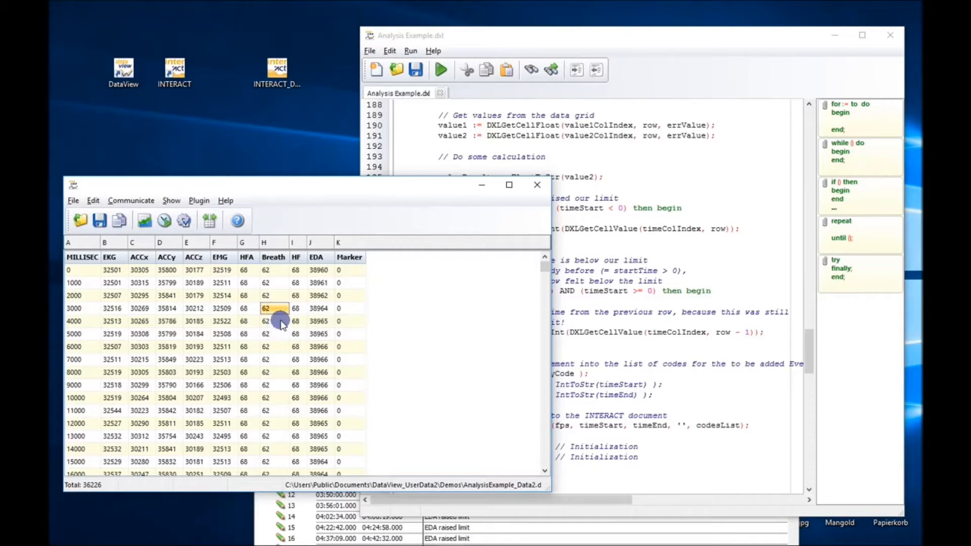
pyautogui.moveTo(306, 321)
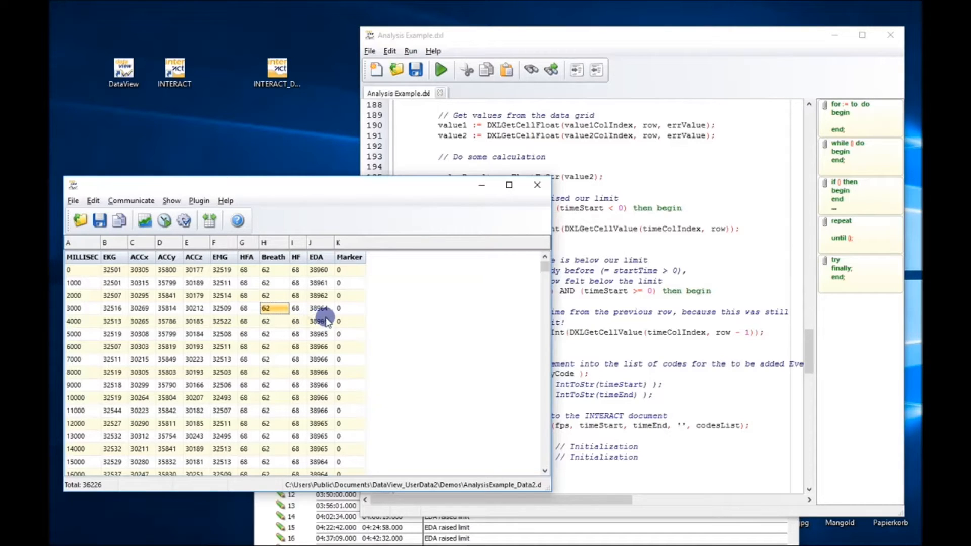
pyautogui.moveTo(628, 307)
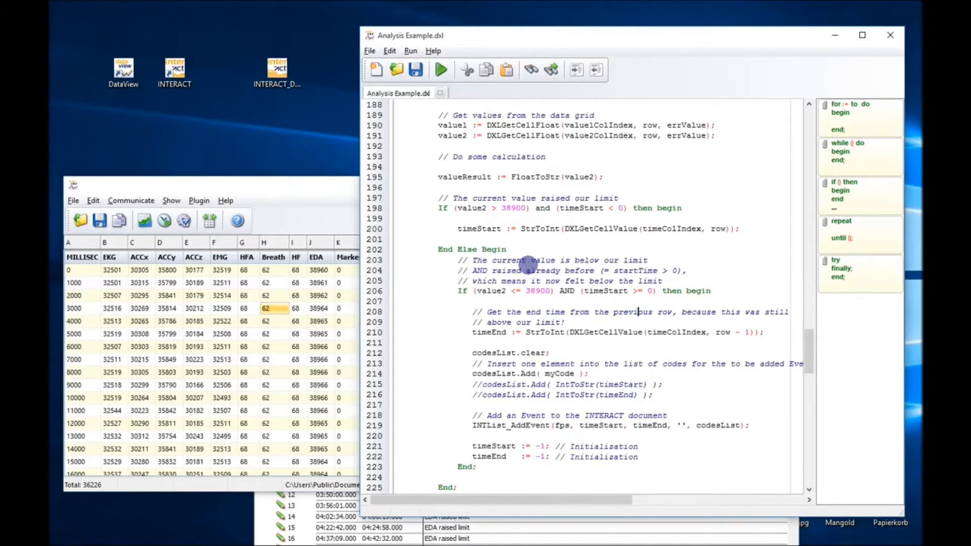
pyautogui.moveTo(424, 233)
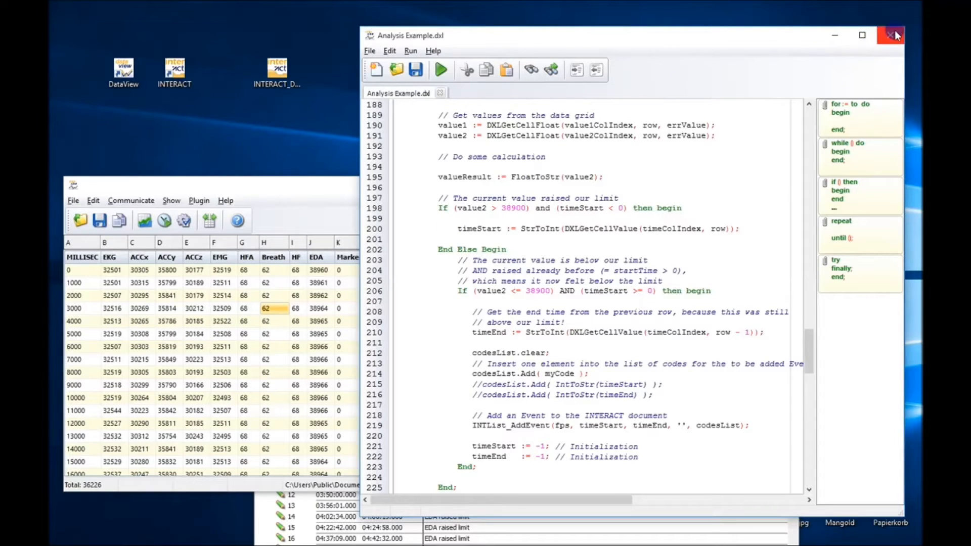
# - Close the analysis script editor, leaving the INTERACT event list in front
pyautogui.click(890, 35)
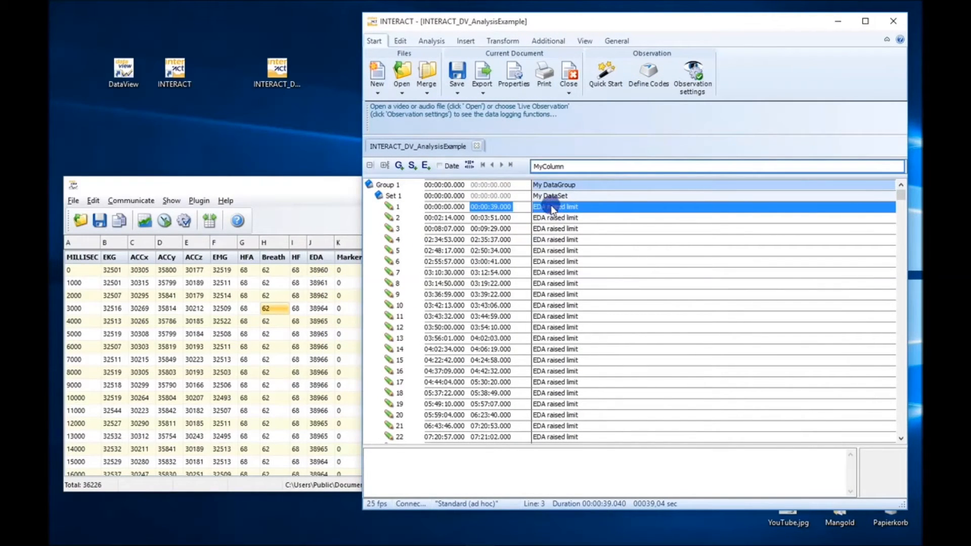
pyautogui.moveTo(477, 280)
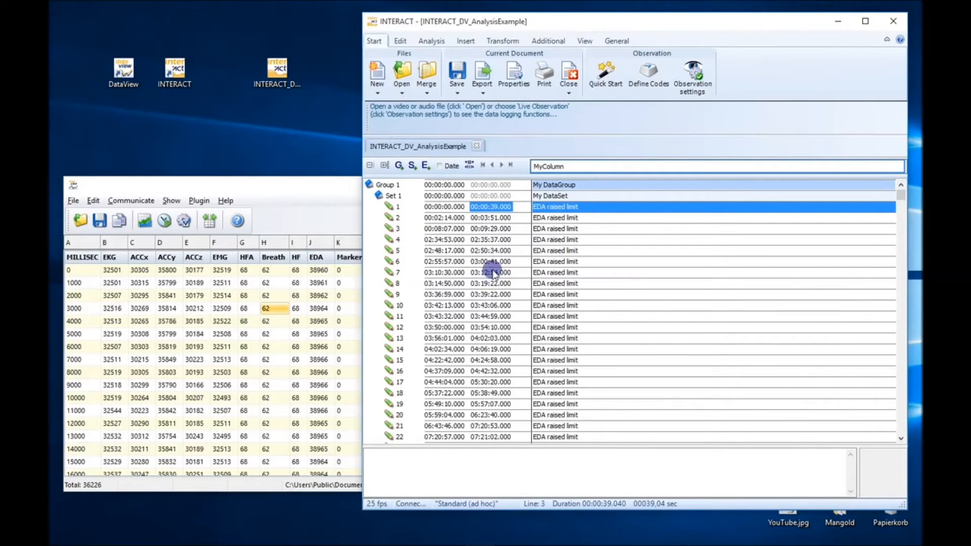
# - Bring the INTERACT event list document to the front
pyautogui.click(402, 76)
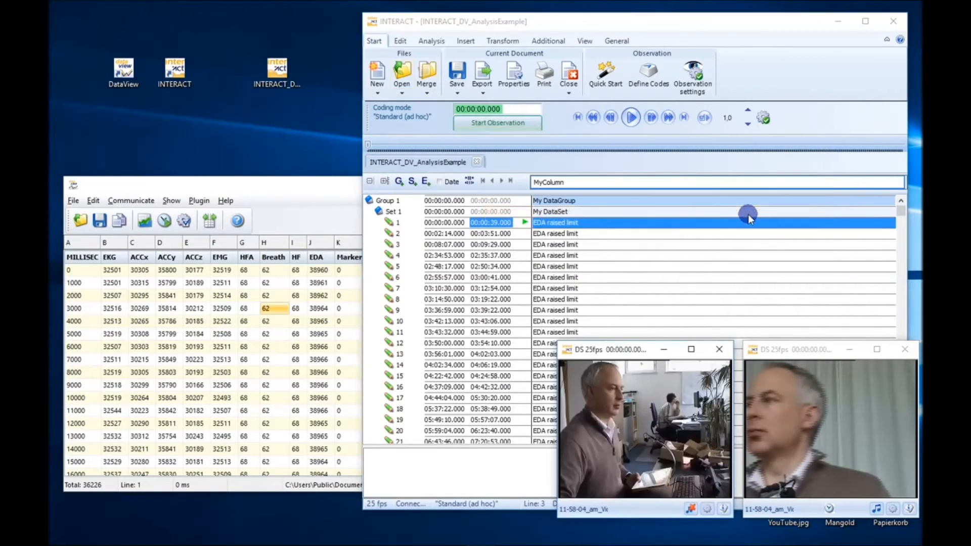
pyautogui.moveTo(763, 426)
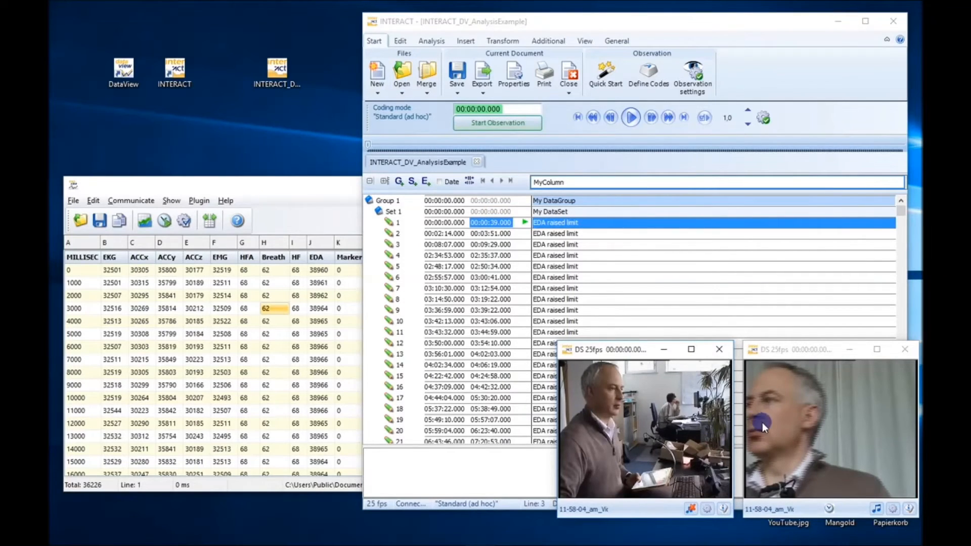
pyautogui.moveTo(630, 444)
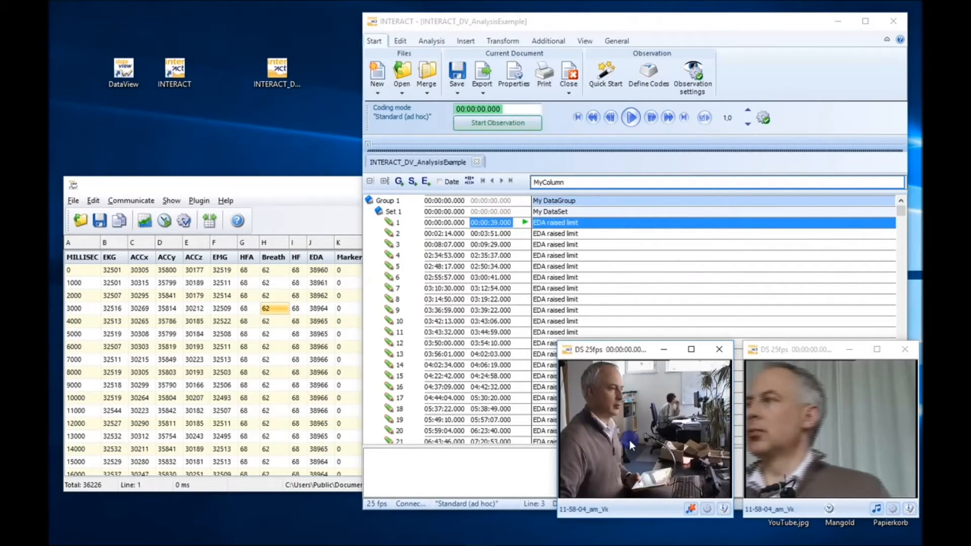
pyautogui.moveTo(626, 442)
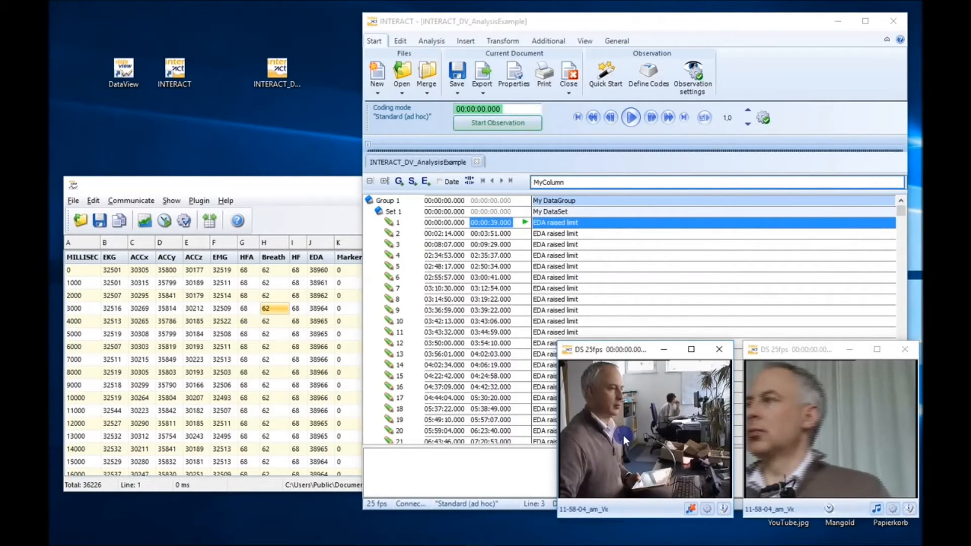
pyautogui.moveTo(601, 466)
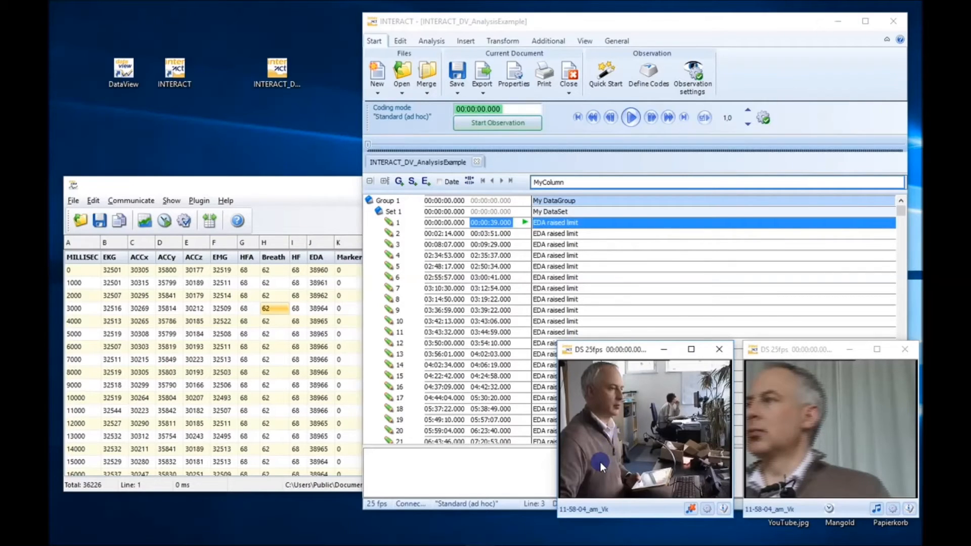
pyautogui.moveTo(636, 480)
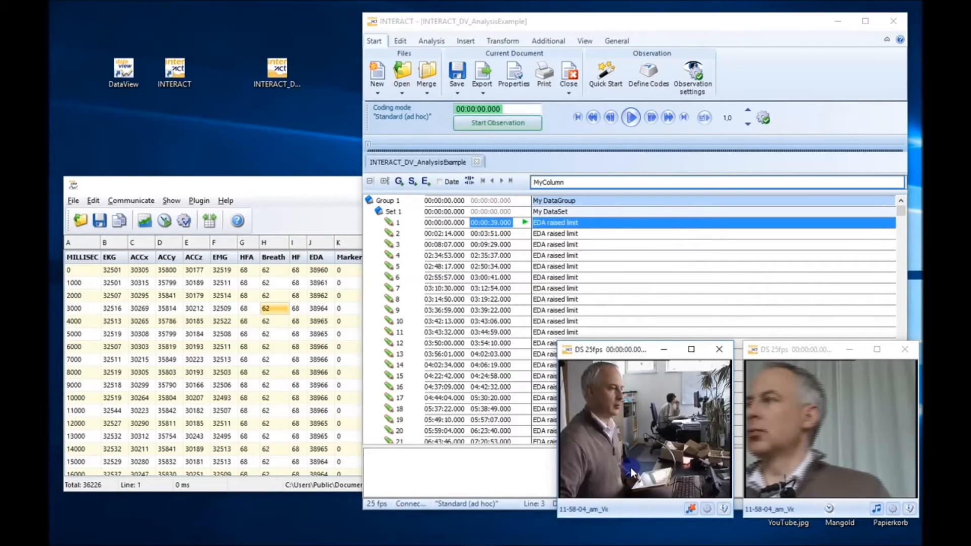
pyautogui.moveTo(645, 453)
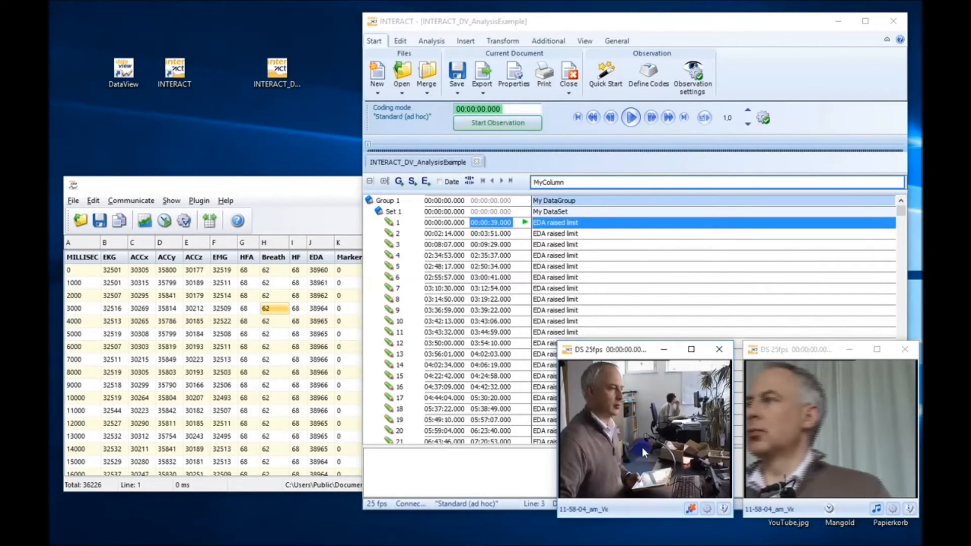
pyautogui.moveTo(653, 405)
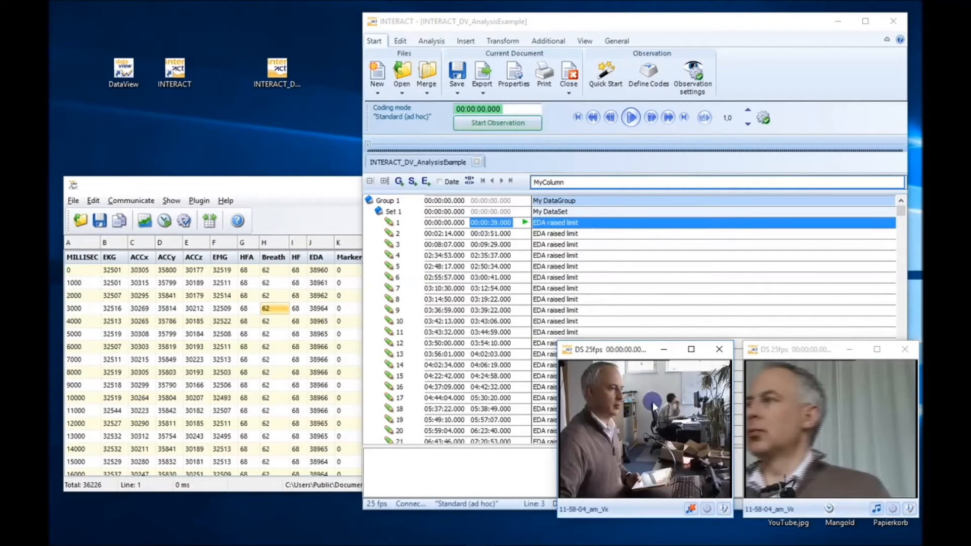
pyautogui.moveTo(616, 236)
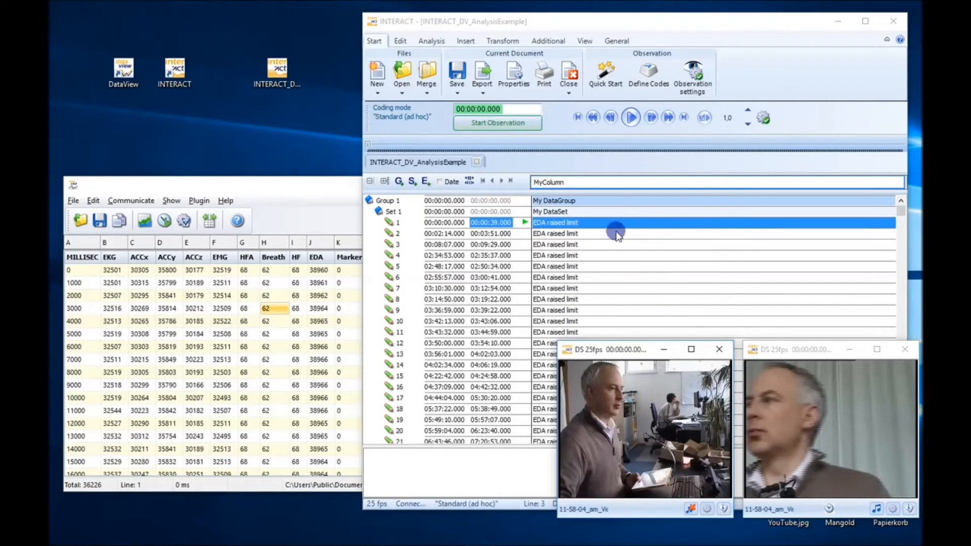
# - Start playing the two linked camera videos so DataView's grid follows the time
pyautogui.click(630, 118)
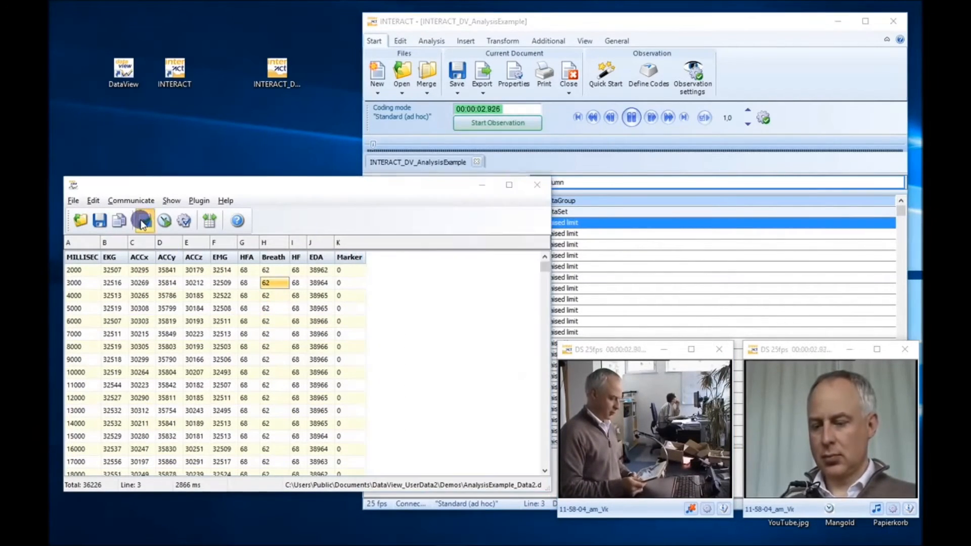
# - Show the EDA channel chart with 500 values and resume playback so it tracks along
pyautogui.click(143, 219)
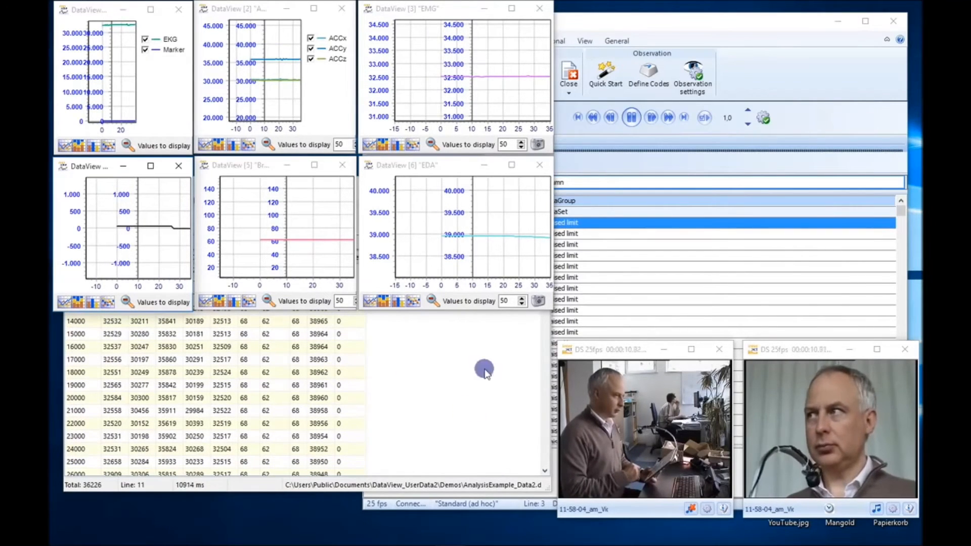
pyautogui.click(632, 118)
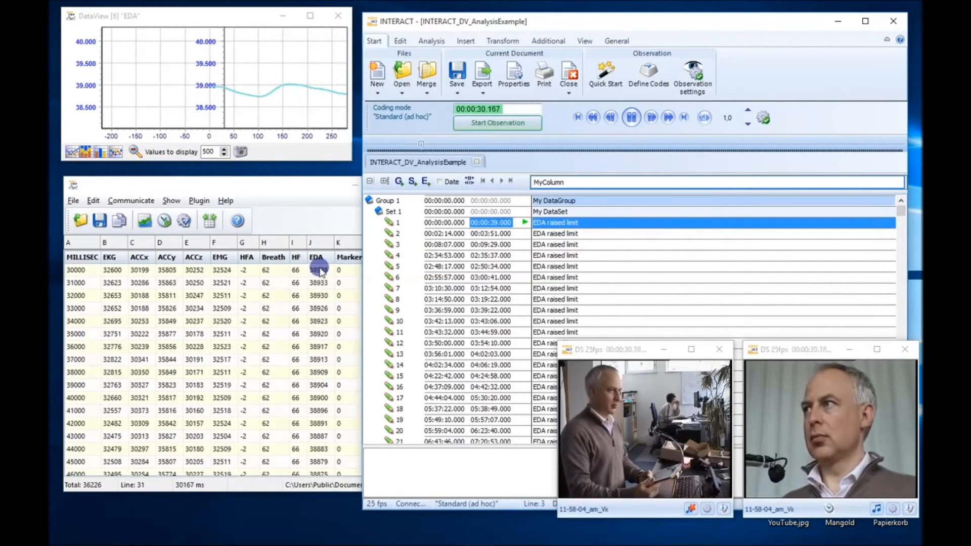
# - Jump to event 8, then back to the start of event 1 at 0.604 s
pyautogui.click(630, 117)
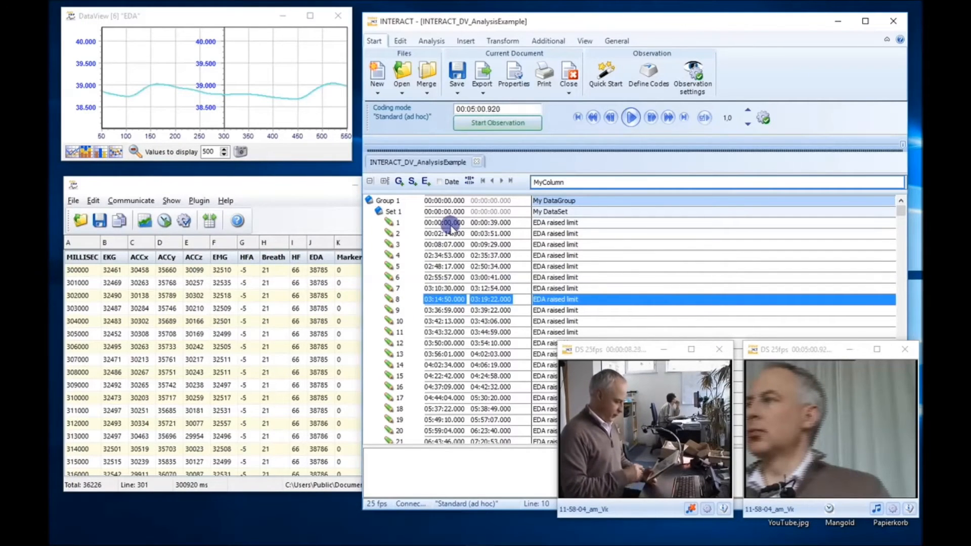
pyautogui.click(630, 117)
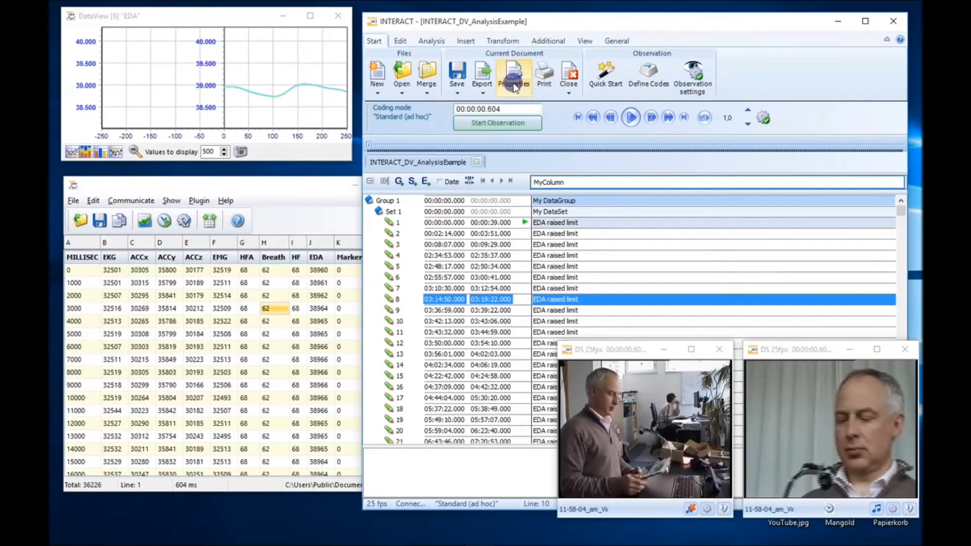
# - Show the Time Line Chart of the MyColumn EDA raised limit code, review it and close it
pyautogui.click(431, 40)
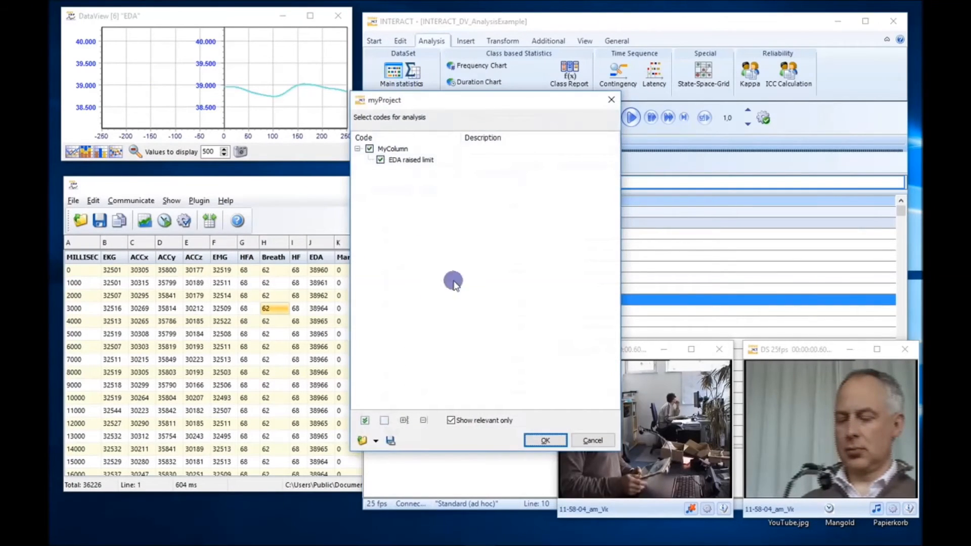
pyautogui.click(544, 440)
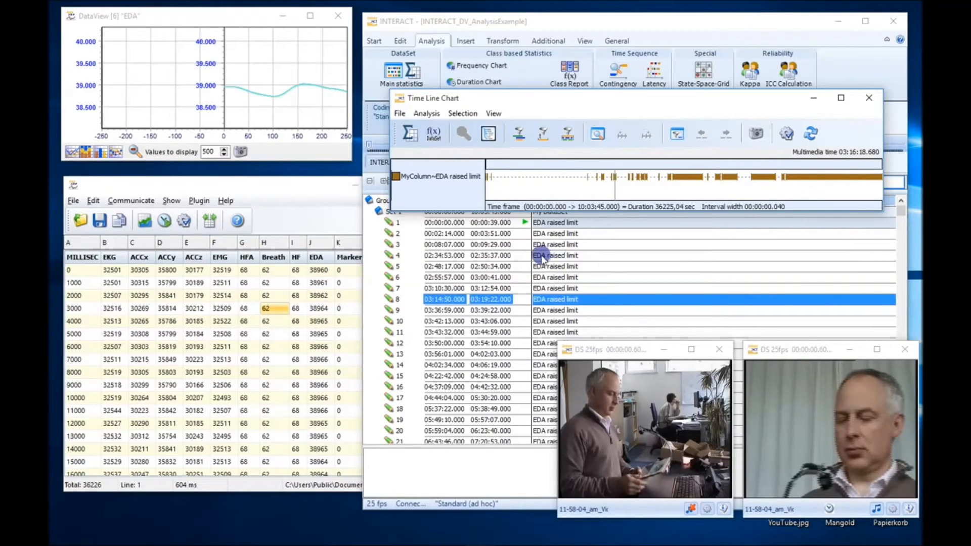
pyautogui.click(556, 234)
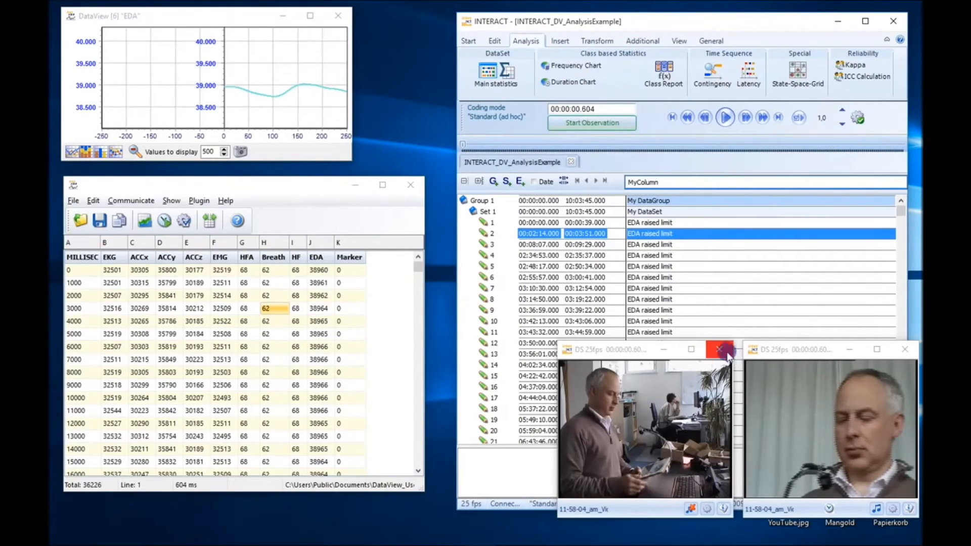
# - Mark all EDA raised limit events and copy them into DataView as MyColumn
pyautogui.click(720, 349)
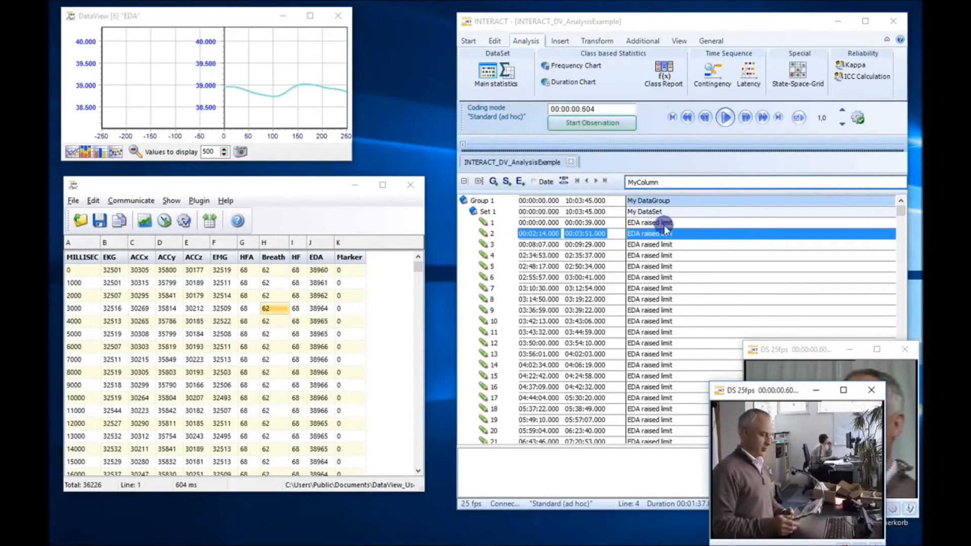
pyautogui.click(651, 419)
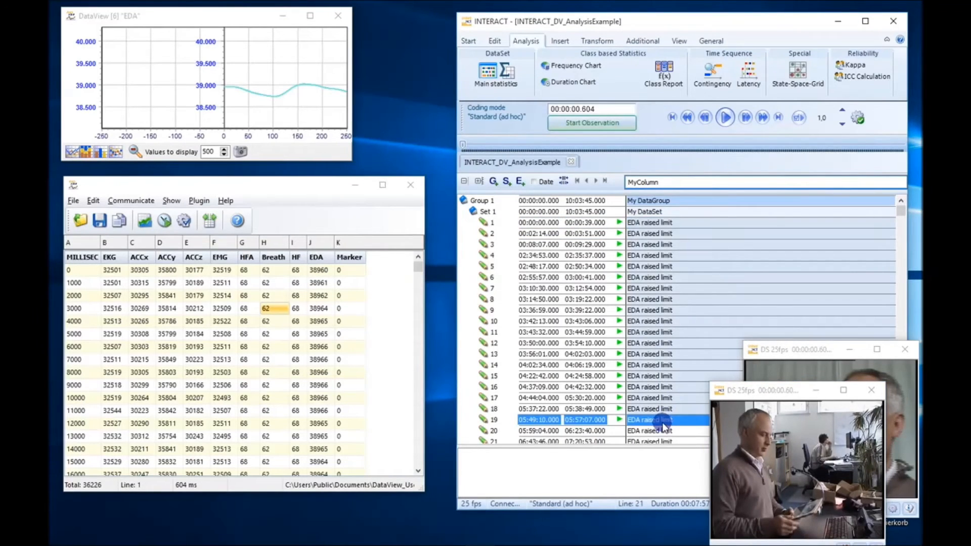
pyautogui.moveTo(597, 277)
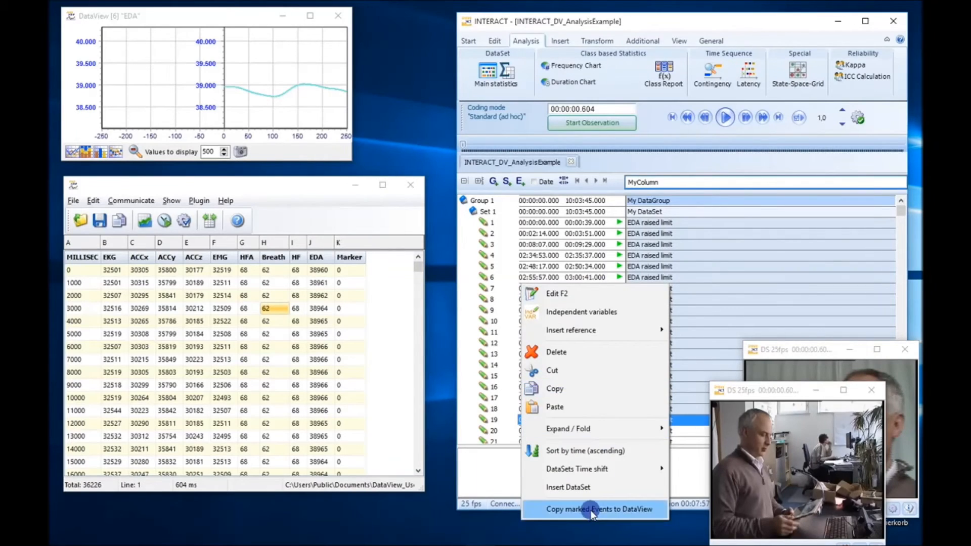
pyautogui.click(598, 509)
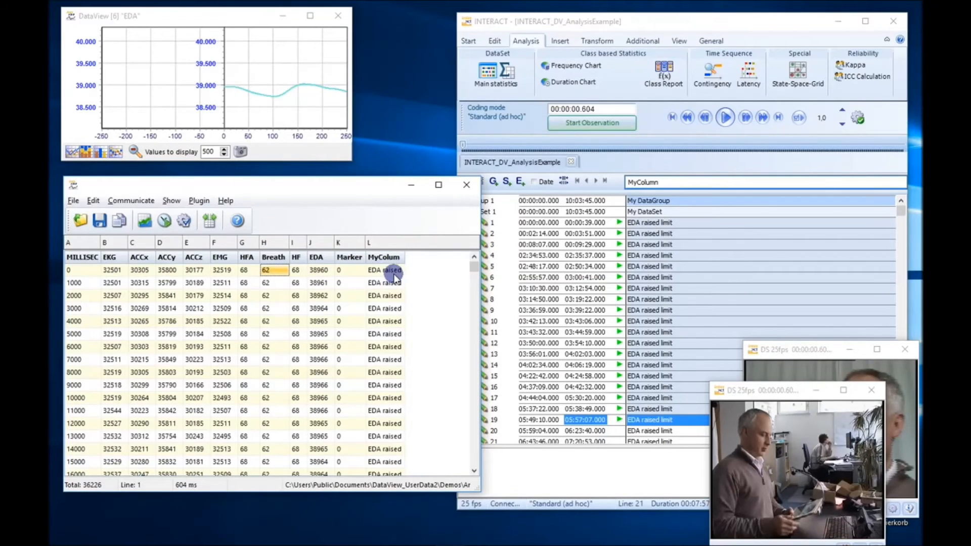
pyautogui.moveTo(452, 351)
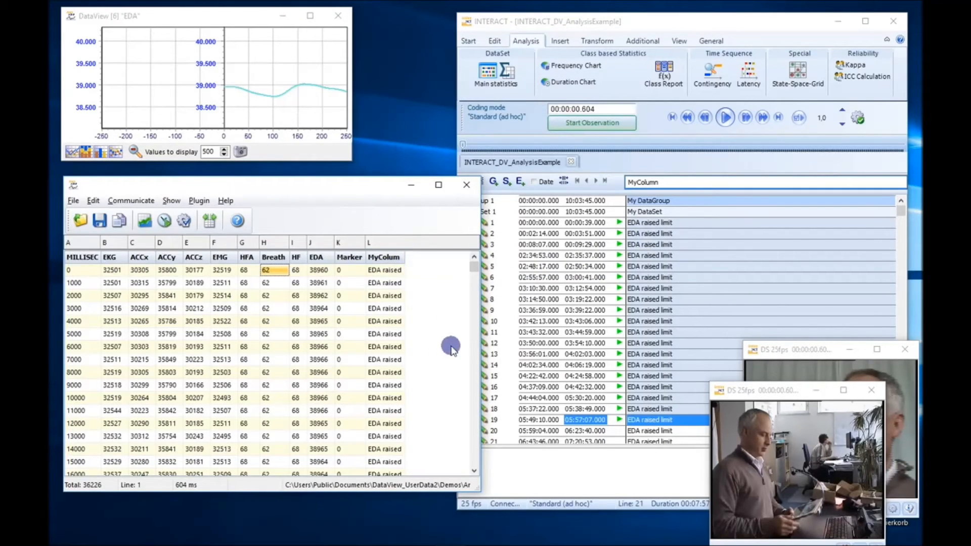
pyautogui.moveTo(92, 274)
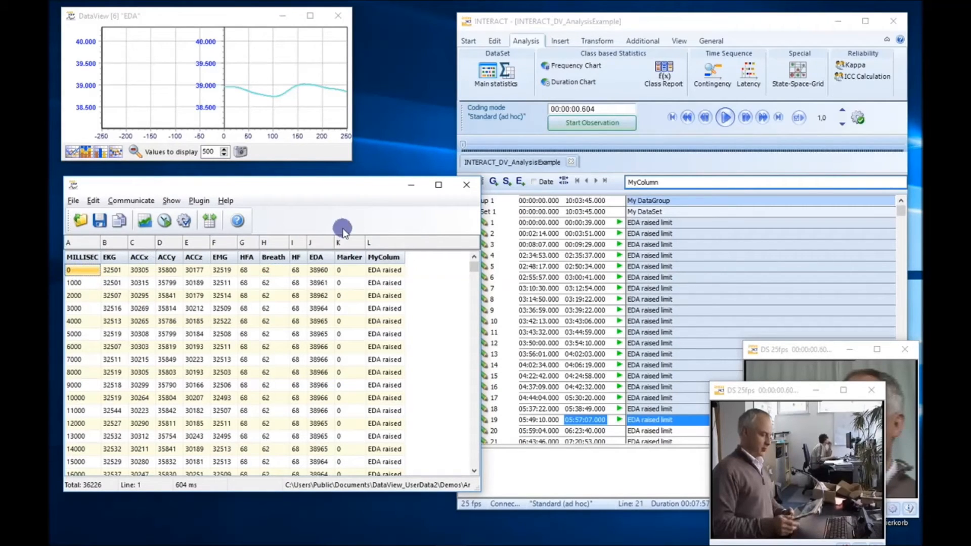
# - Scroll the table to check MyColumn reads 'EDA raised' only within event spans, cueing the video to 00:02:14
pyautogui.click(546, 223)
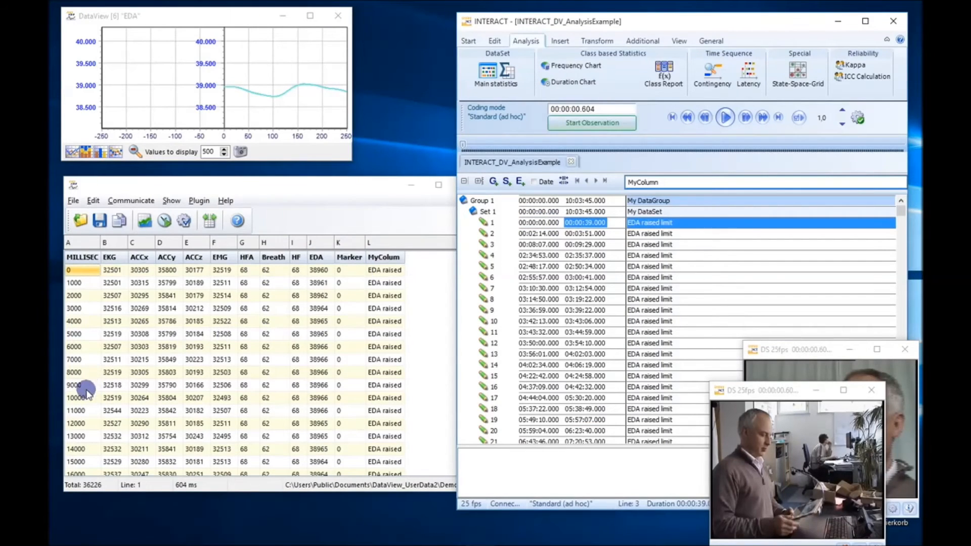
pyautogui.scroll(-3)
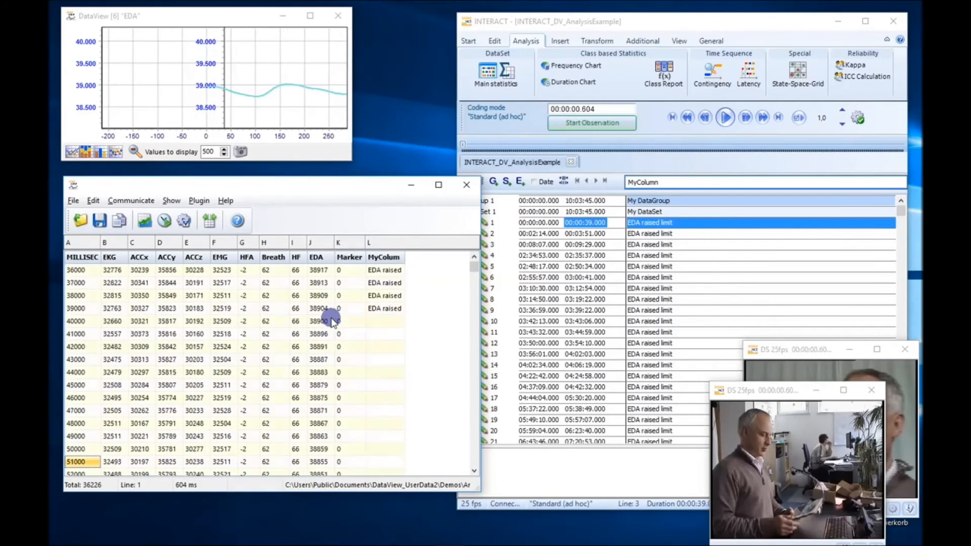
pyautogui.scroll(-3)
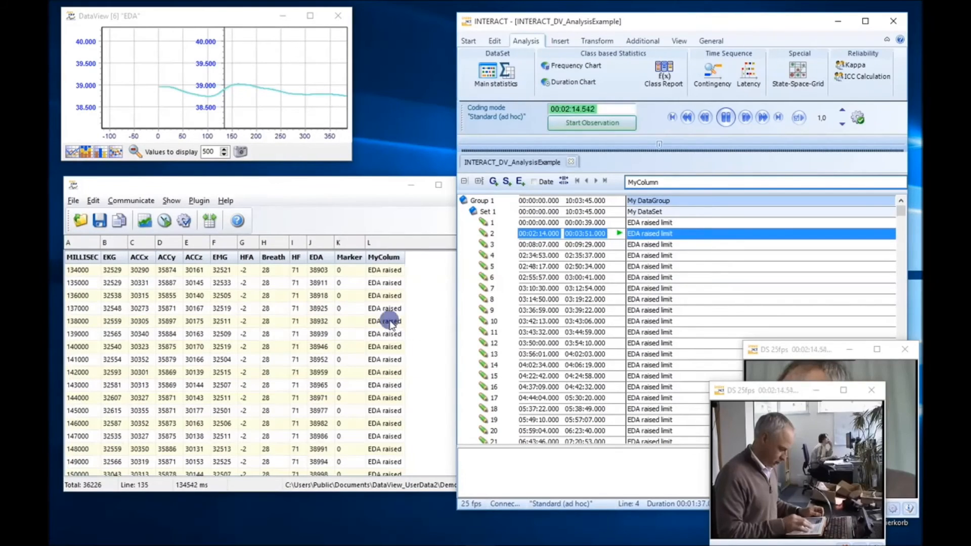
pyautogui.scroll(-3)
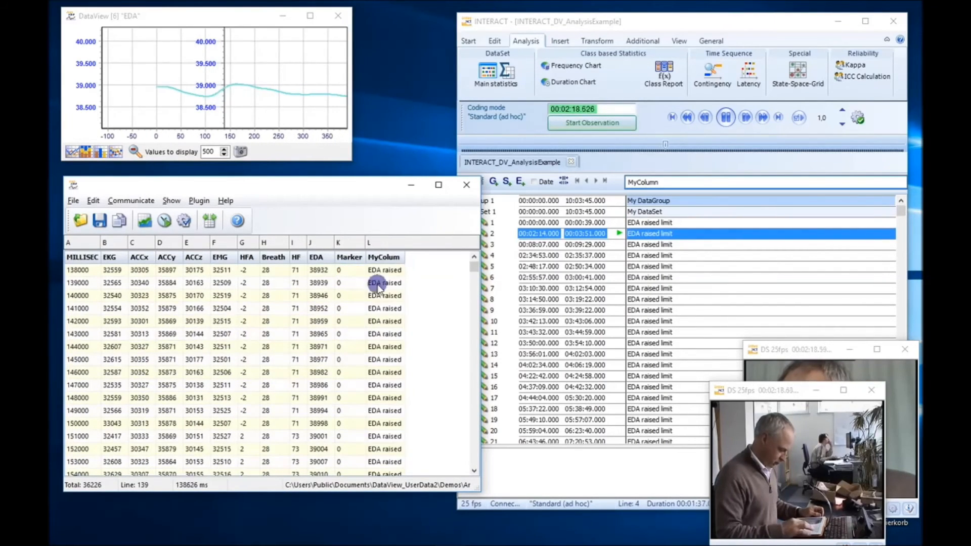
pyautogui.click(725, 117)
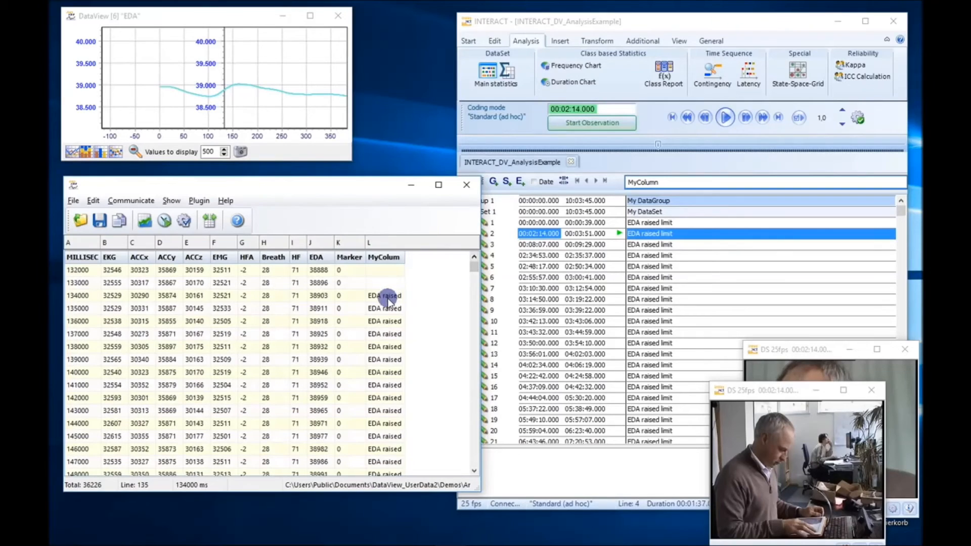
pyautogui.scroll(-3)
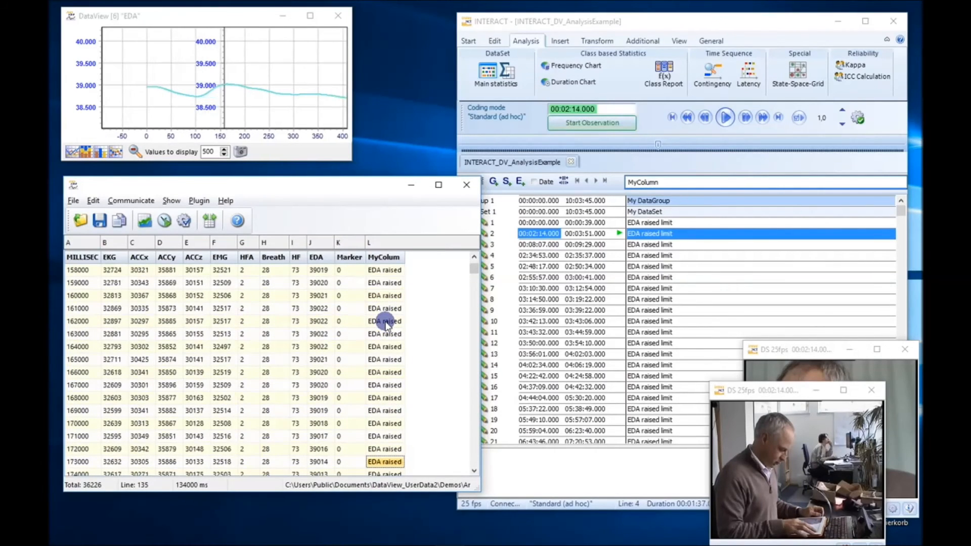
pyautogui.scroll(-3)
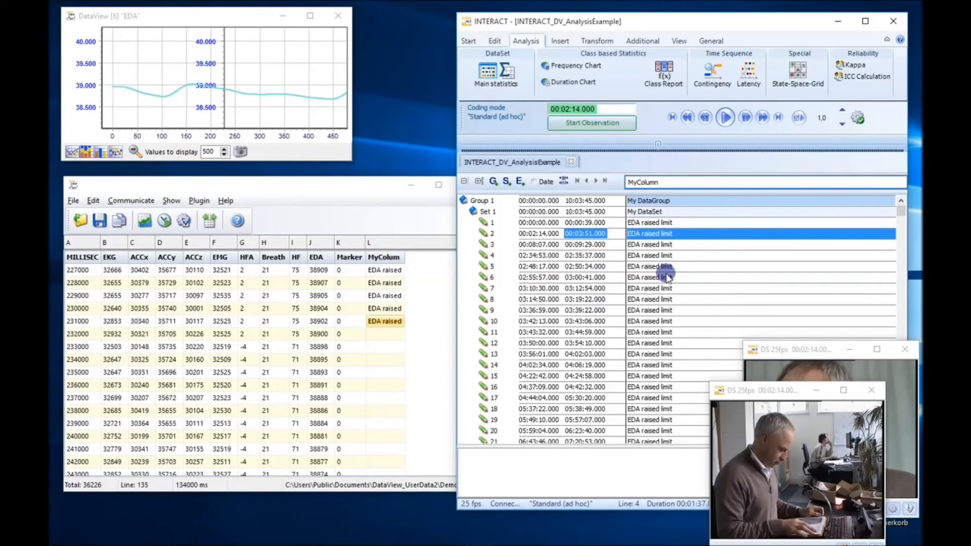
pyautogui.moveTo(172, 311)
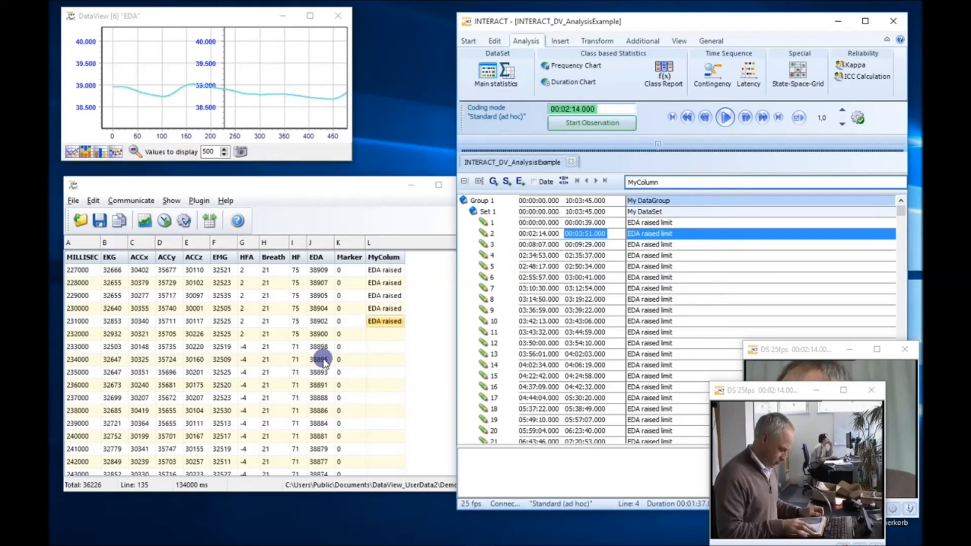
# - Reopen AnalysisExample.dxl in the script editor and scroll to its INTERACT header-writing code
pyautogui.click(199, 200)
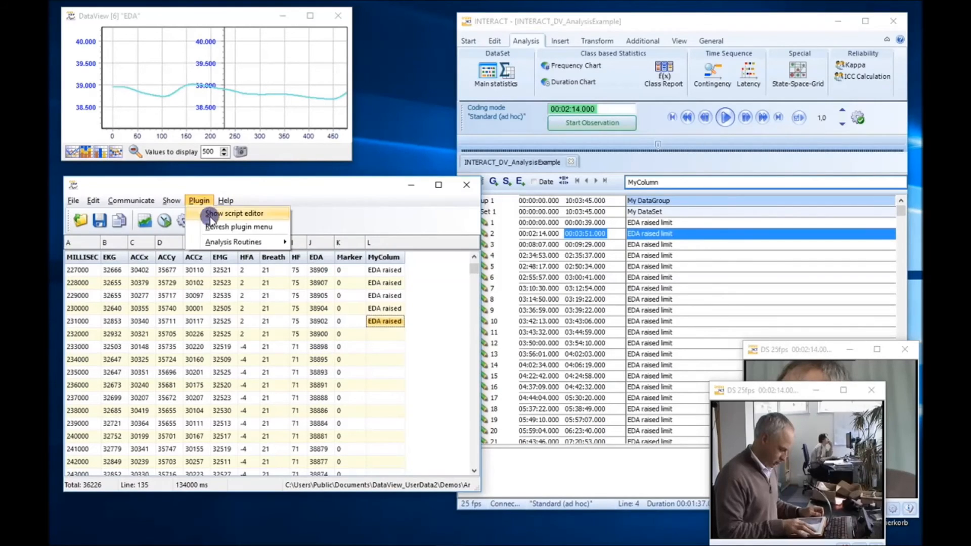
pyautogui.click(234, 213)
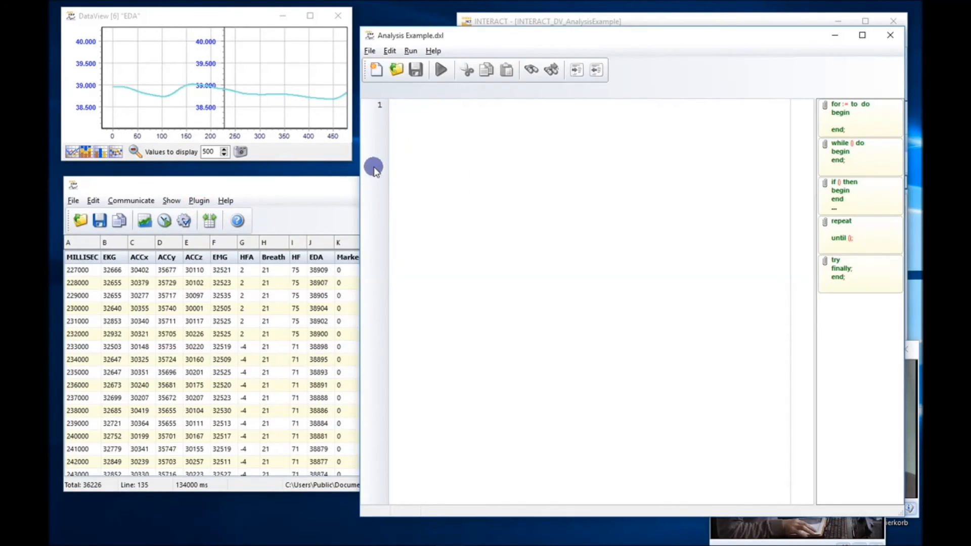
pyautogui.click(369, 51)
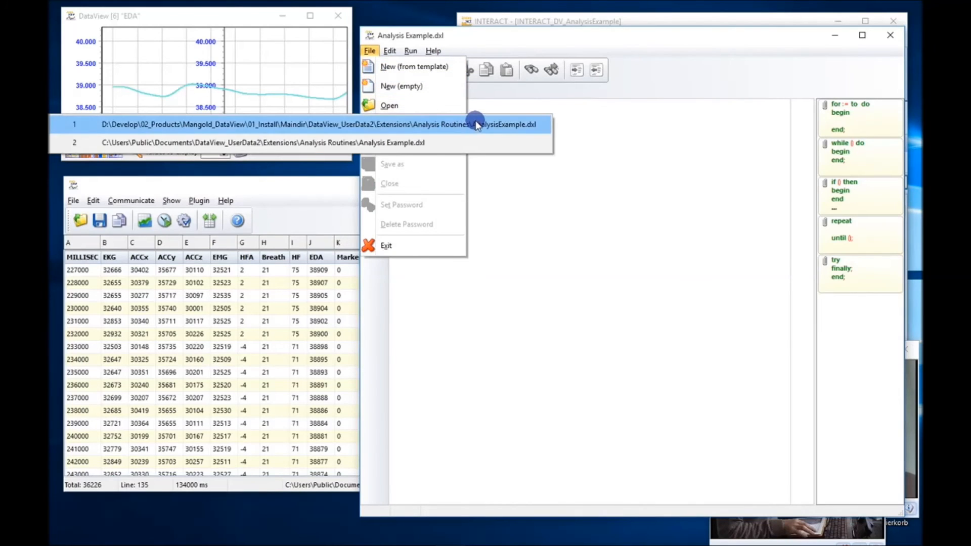
pyautogui.click(316, 124)
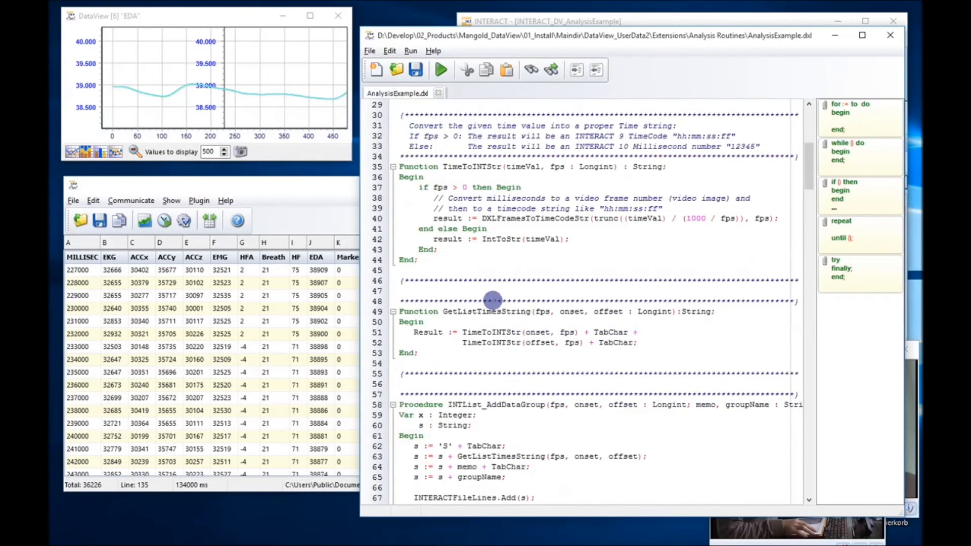
pyautogui.moveTo(227, 366)
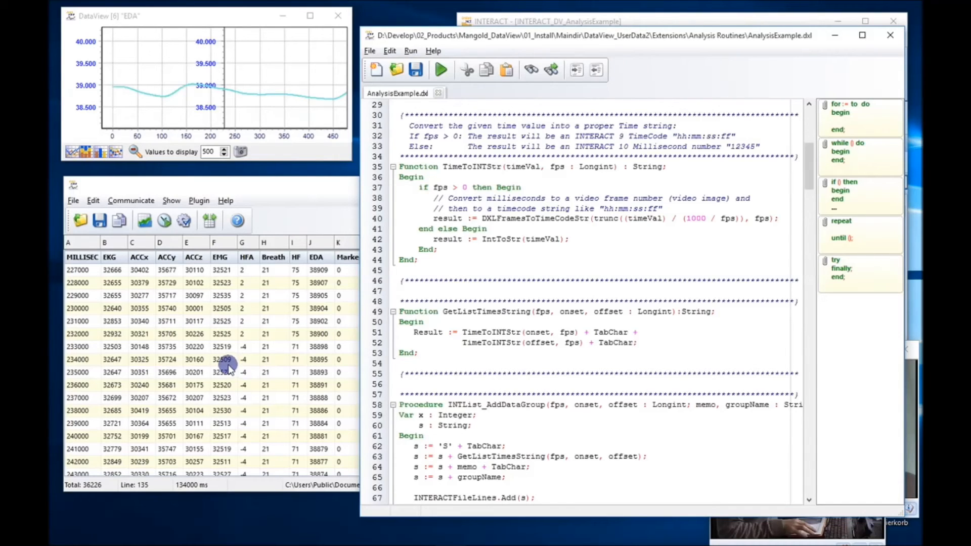
pyautogui.moveTo(234, 364)
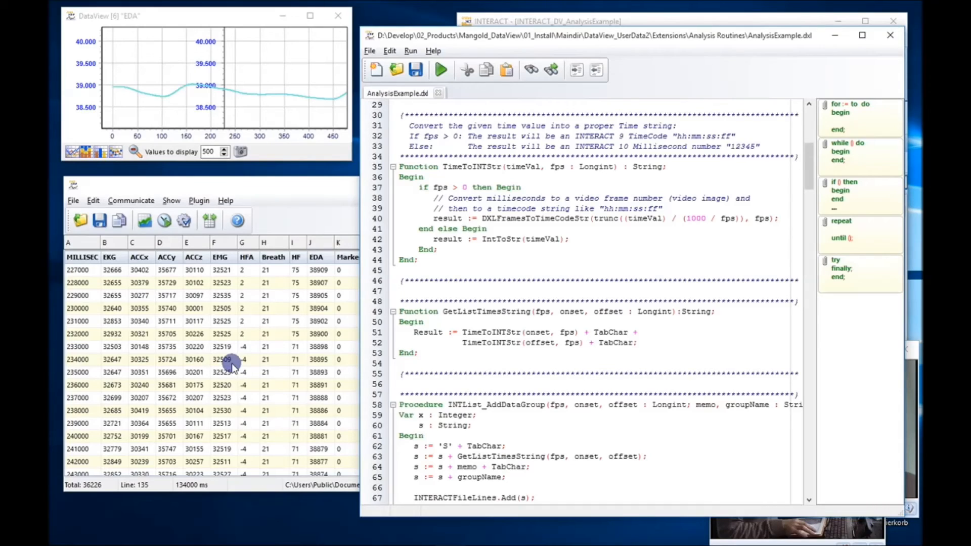
pyautogui.moveTo(225, 334)
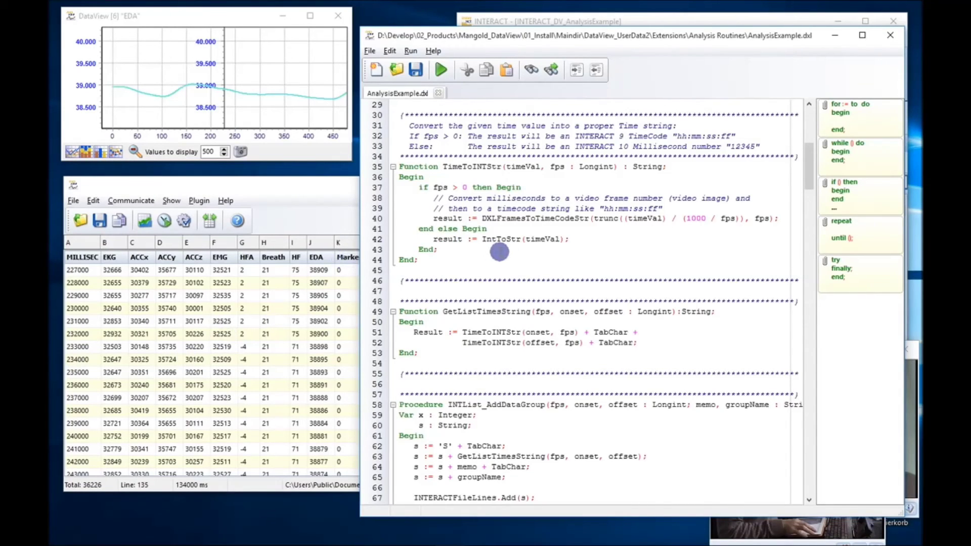
pyautogui.moveTo(670, 320)
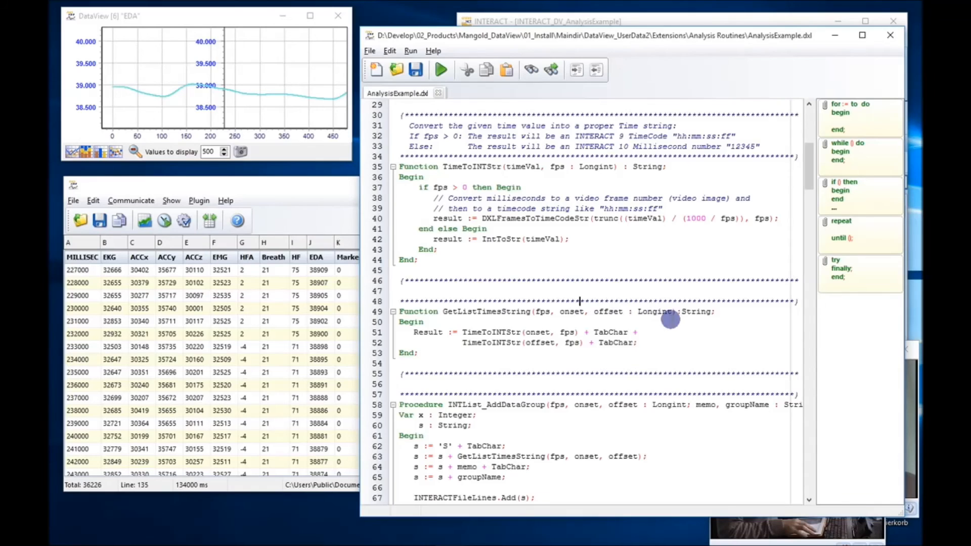
pyautogui.scroll(-3)
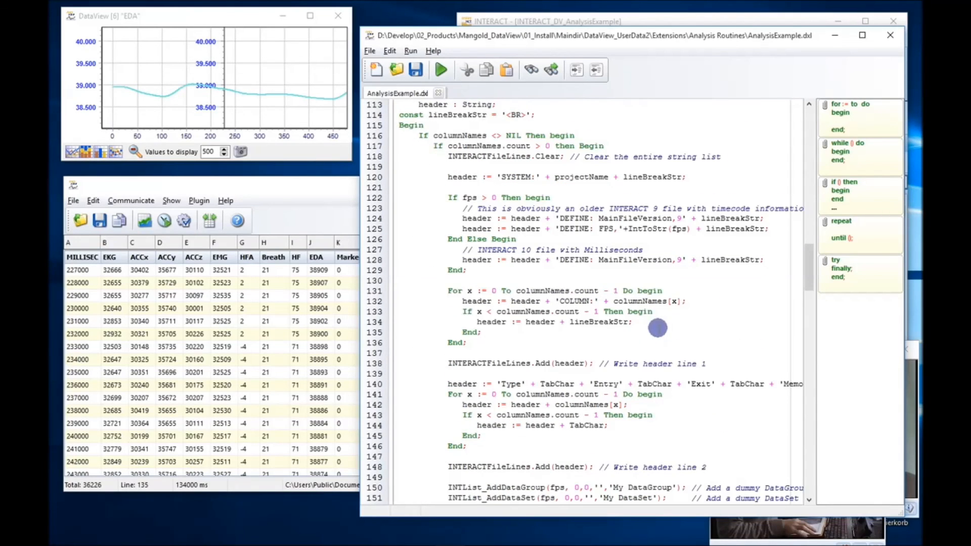
pyautogui.moveTo(535, 207)
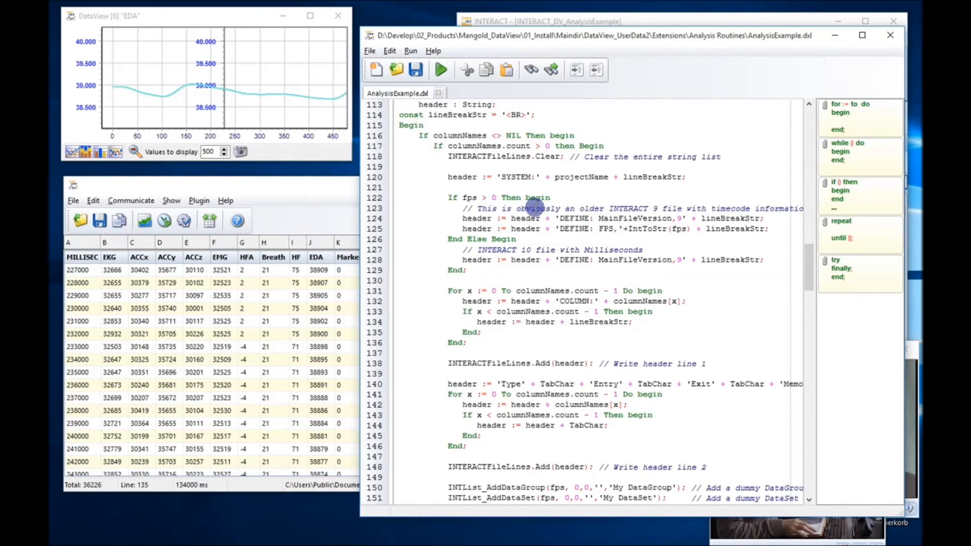
pyautogui.moveTo(556, 177)
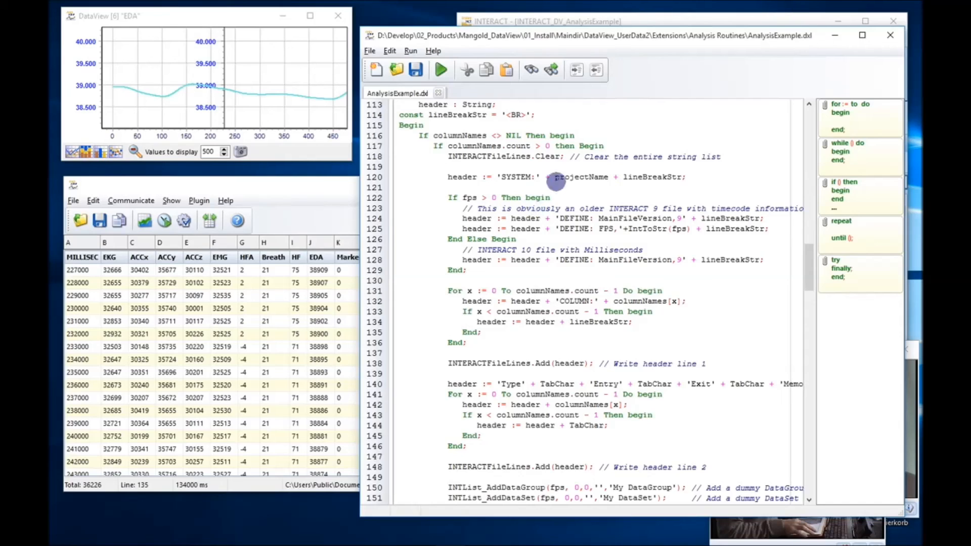
pyautogui.moveTo(601, 102)
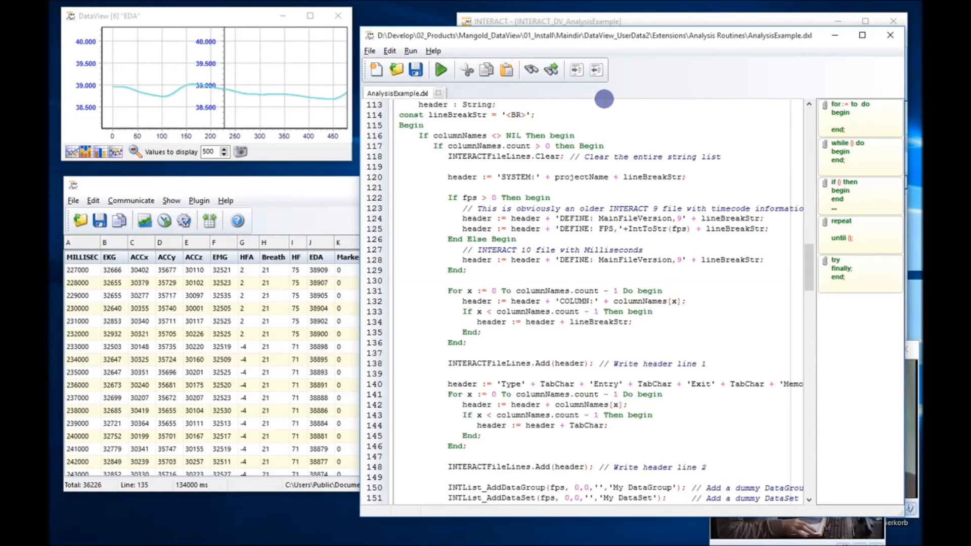
pyautogui.moveTo(697, 42)
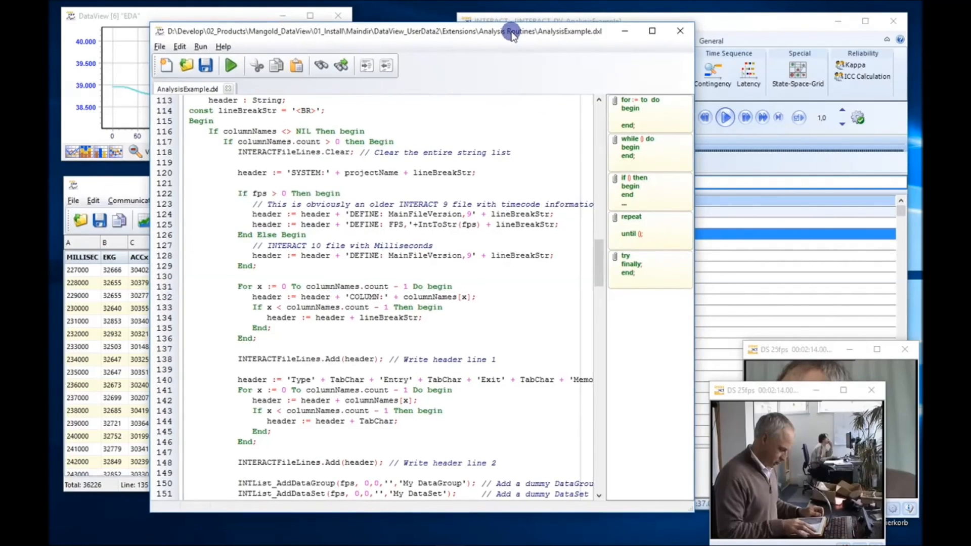
pyautogui.moveTo(557, 72)
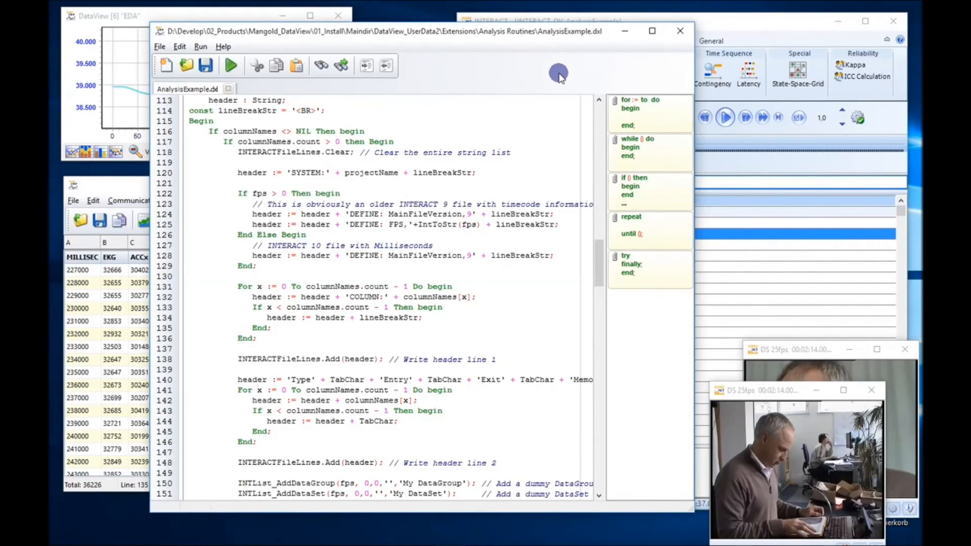